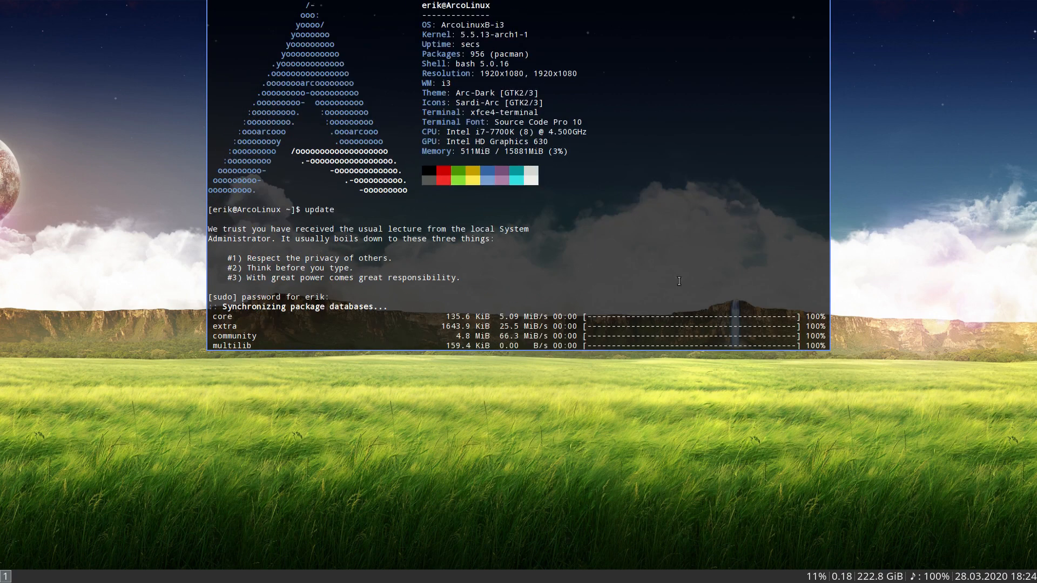
mouse_move(495, 35)
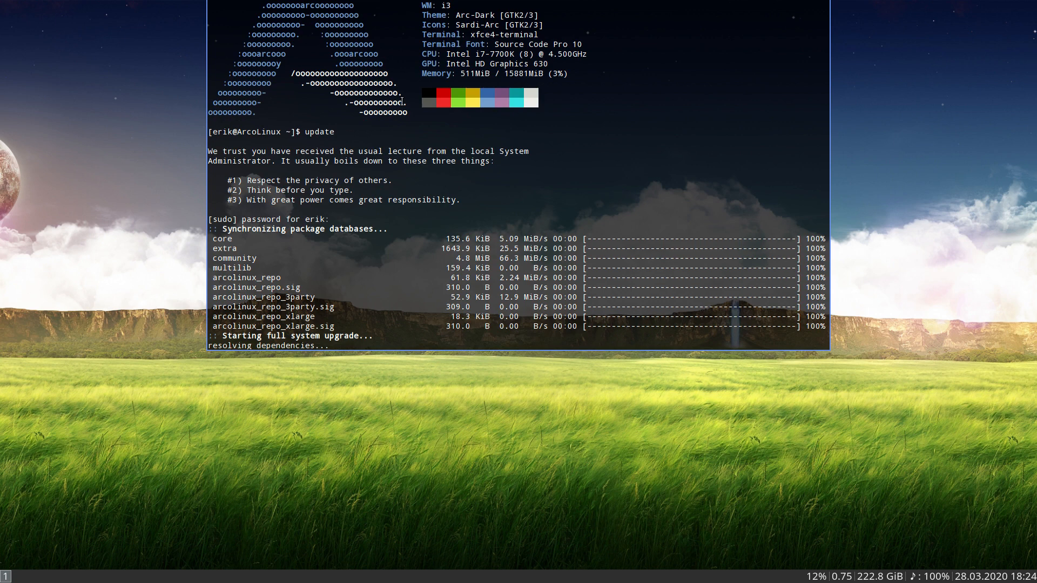
mouse_move(24, 559)
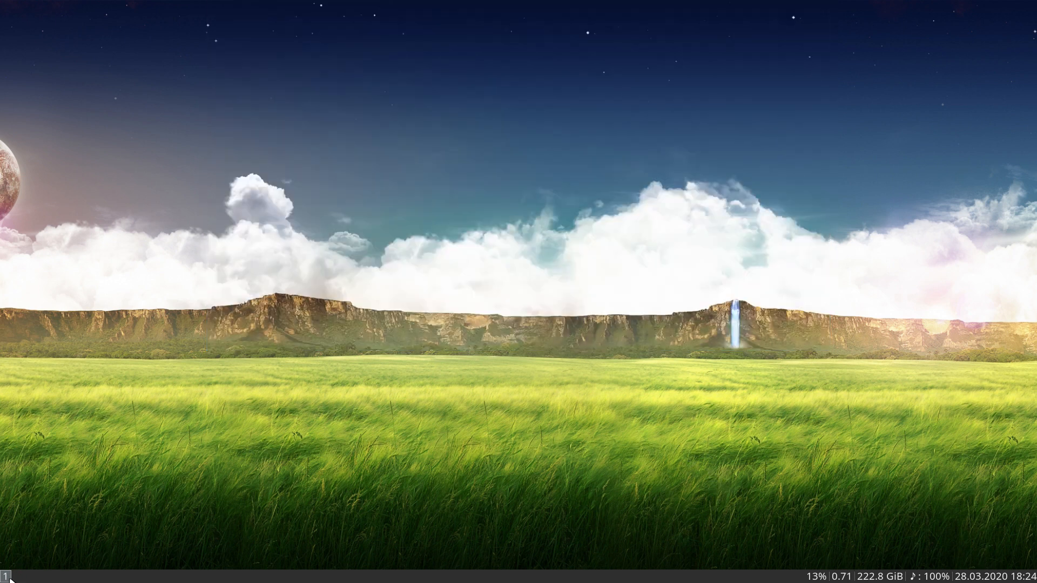
mouse_move(225, 307)
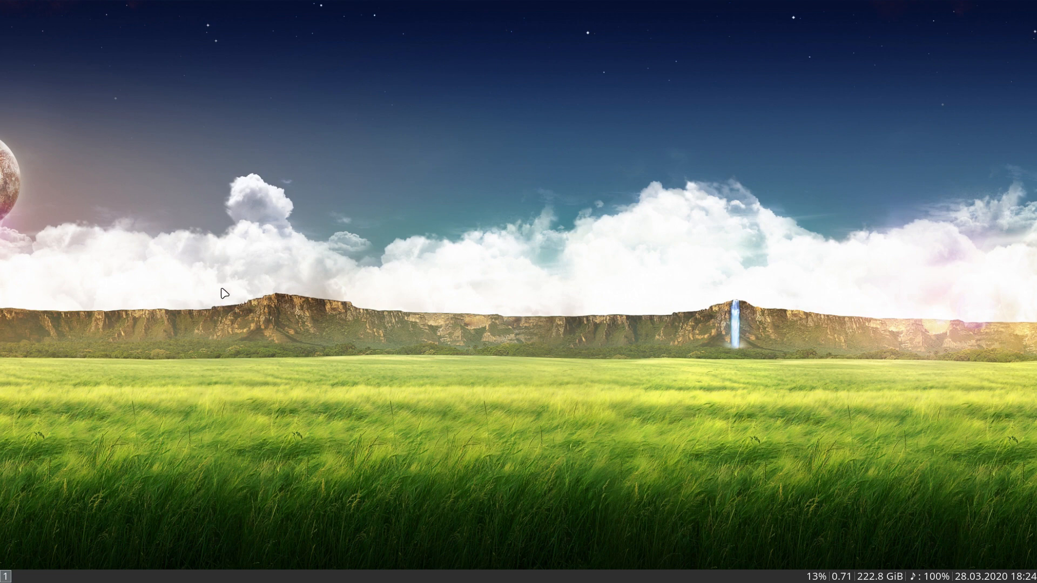
mouse_move(230, 254)
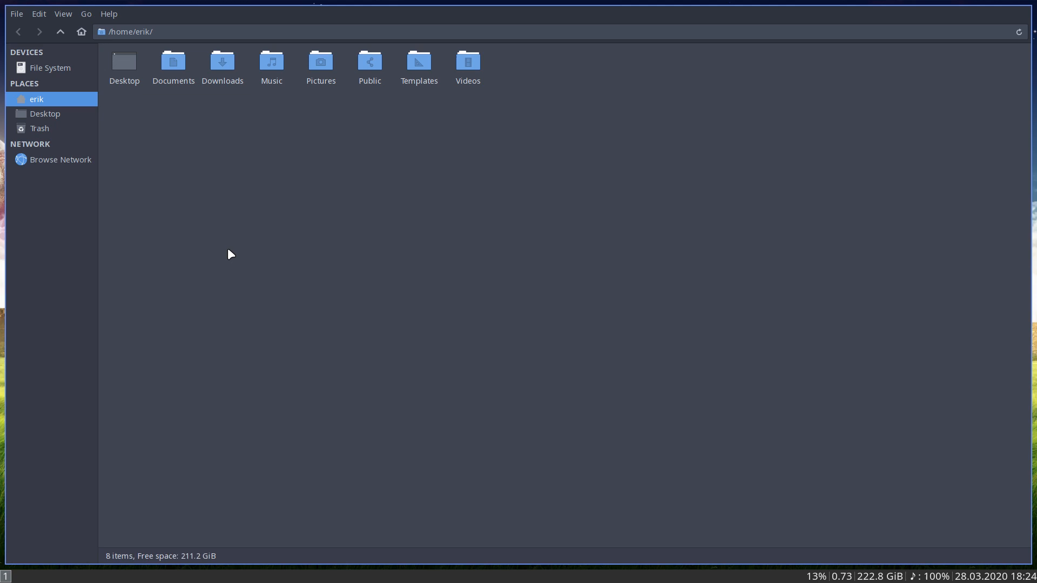
Show hidden files and browse into the .config/i3 folder containing the config files.
key("ctrl+h")
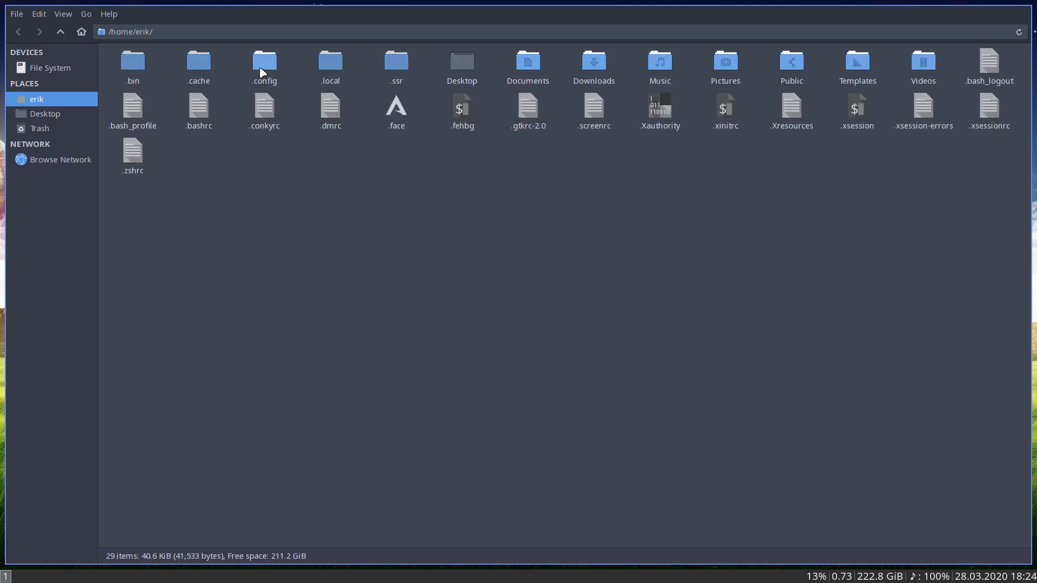
double_click(263, 61)
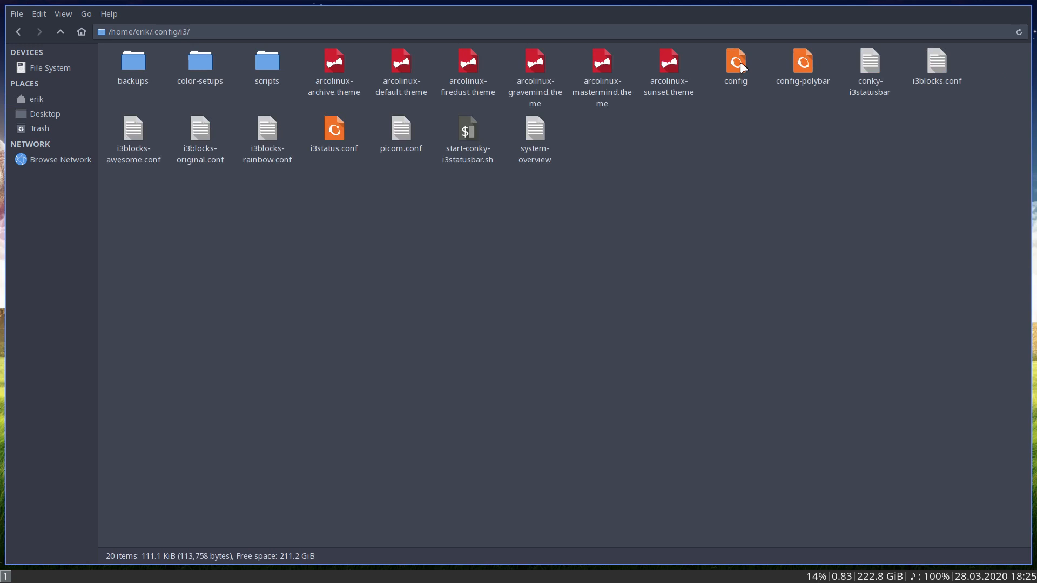
left_click(736, 60)
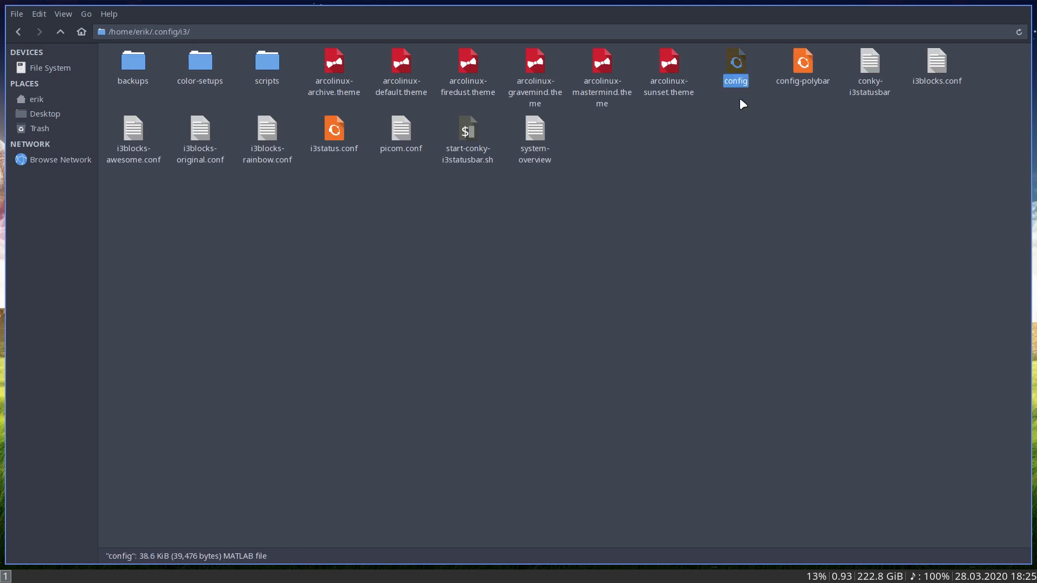
mouse_move(743, 177)
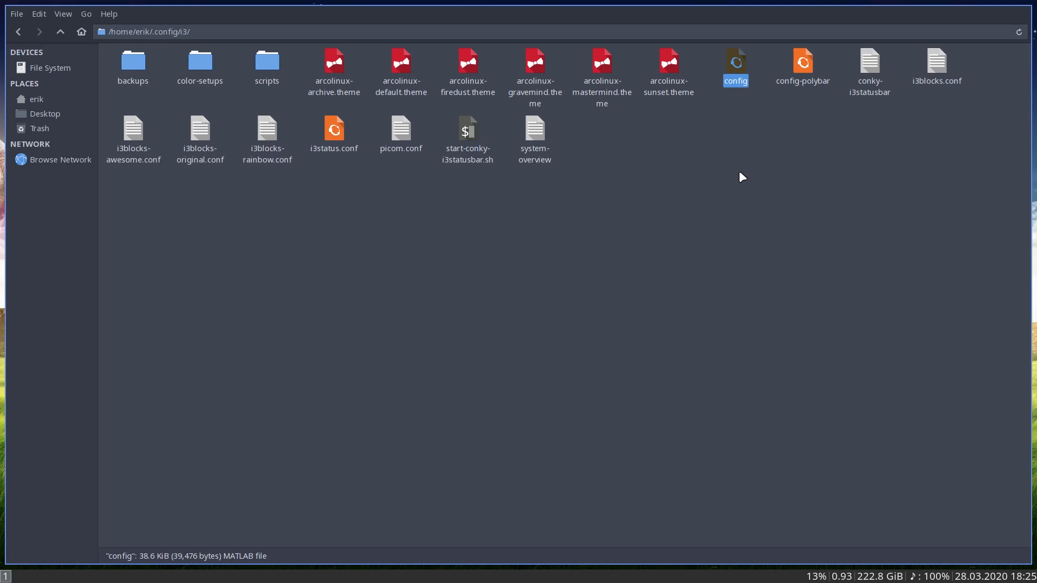
left_click(804, 60)
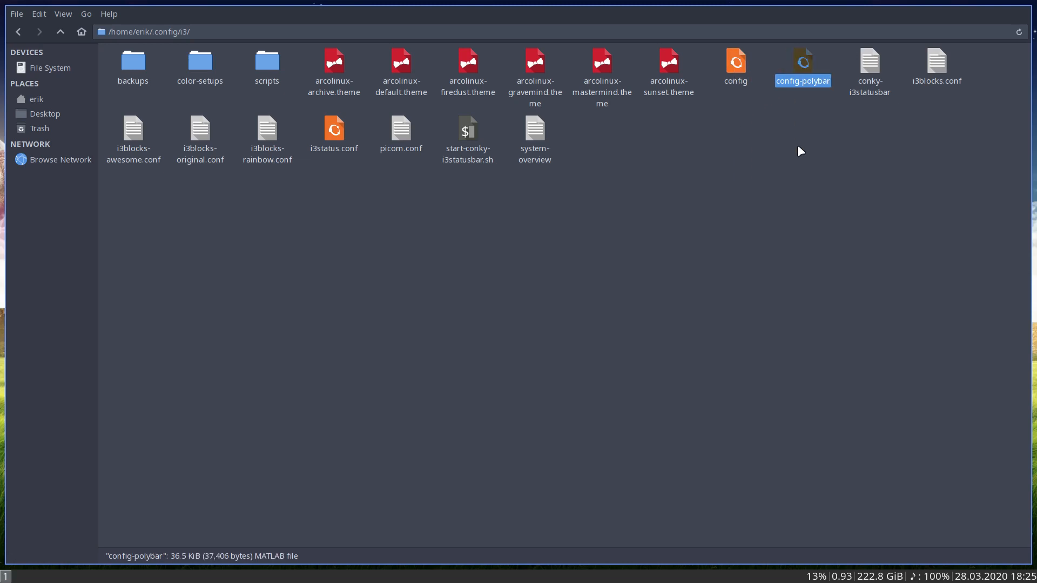
mouse_move(274, 572)
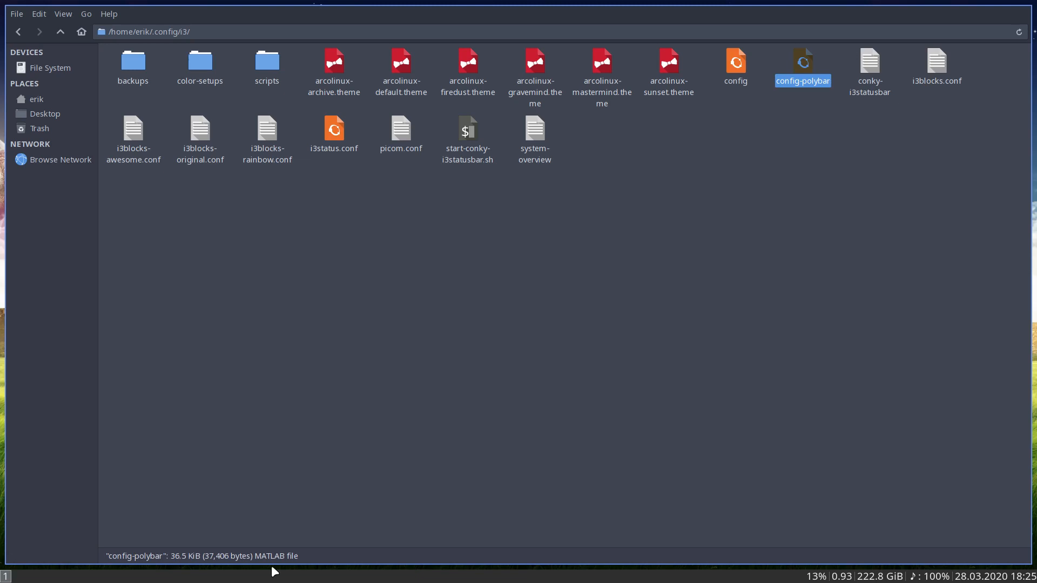
mouse_move(419, 4)
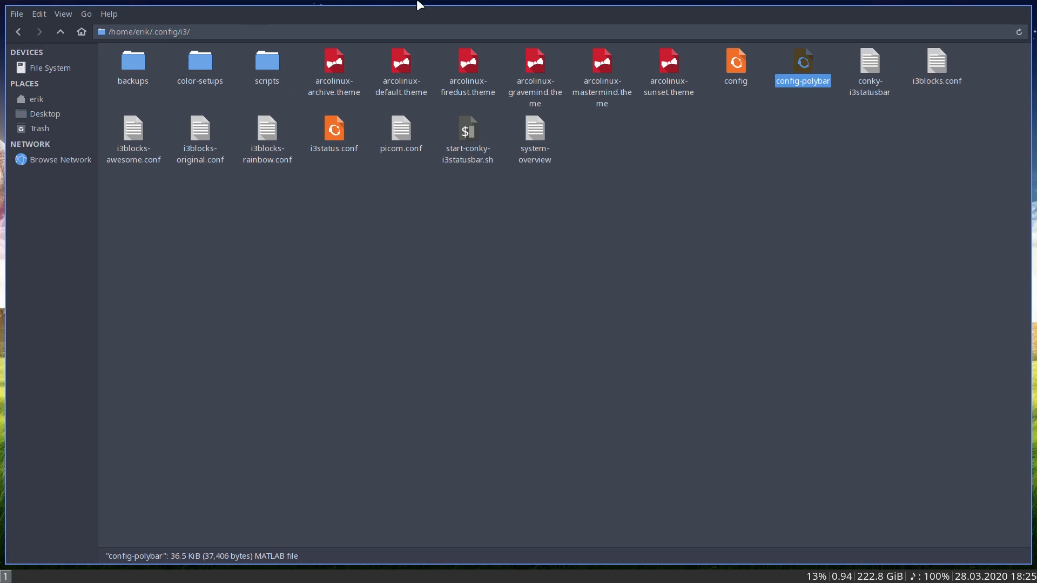
mouse_move(536, 417)
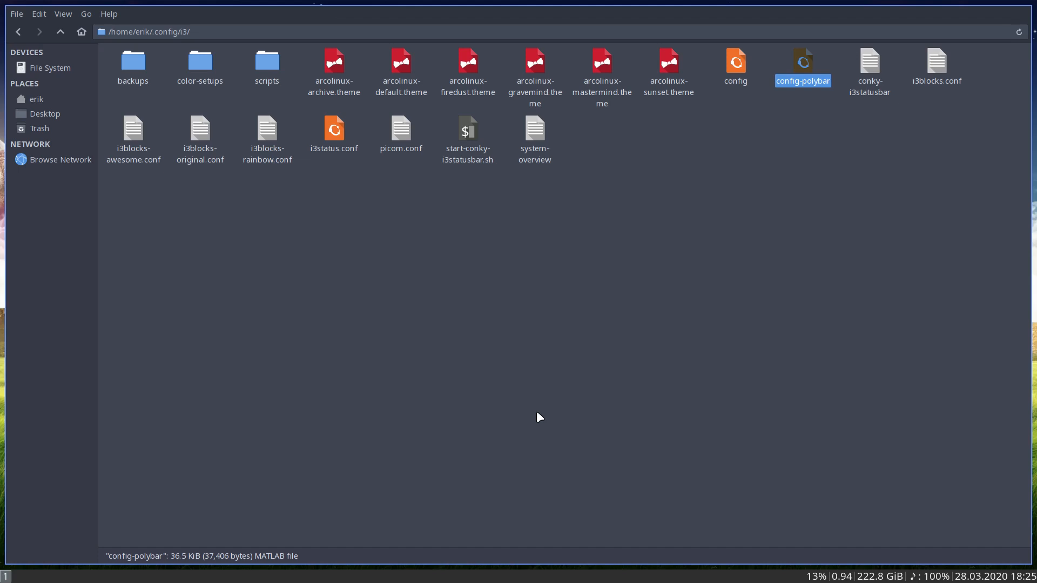
mouse_move(806, 69)
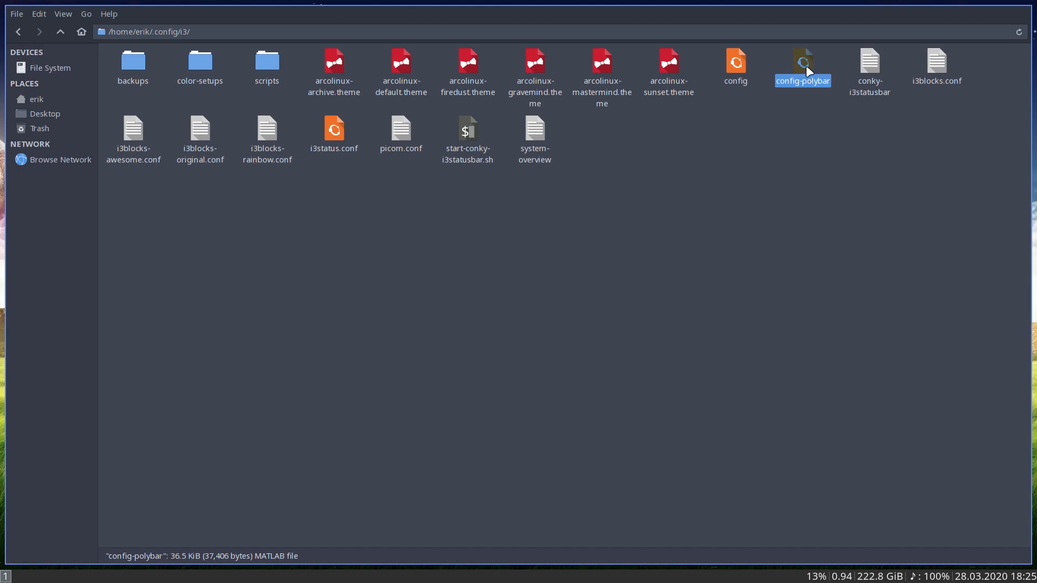
Select config together with config-polybar and bring up their context actions.
left_click(736, 62)
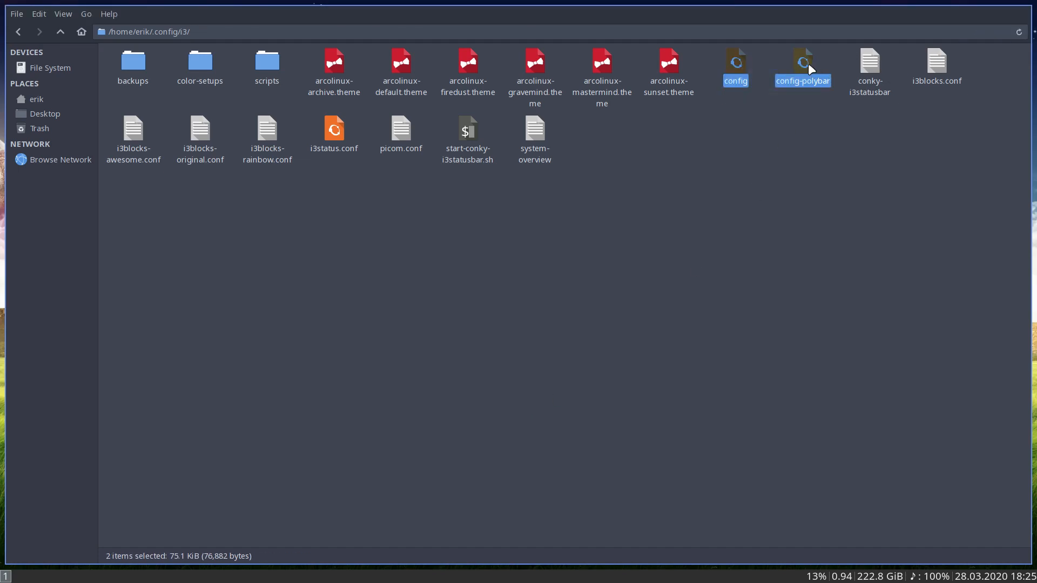
right_click(803, 65)
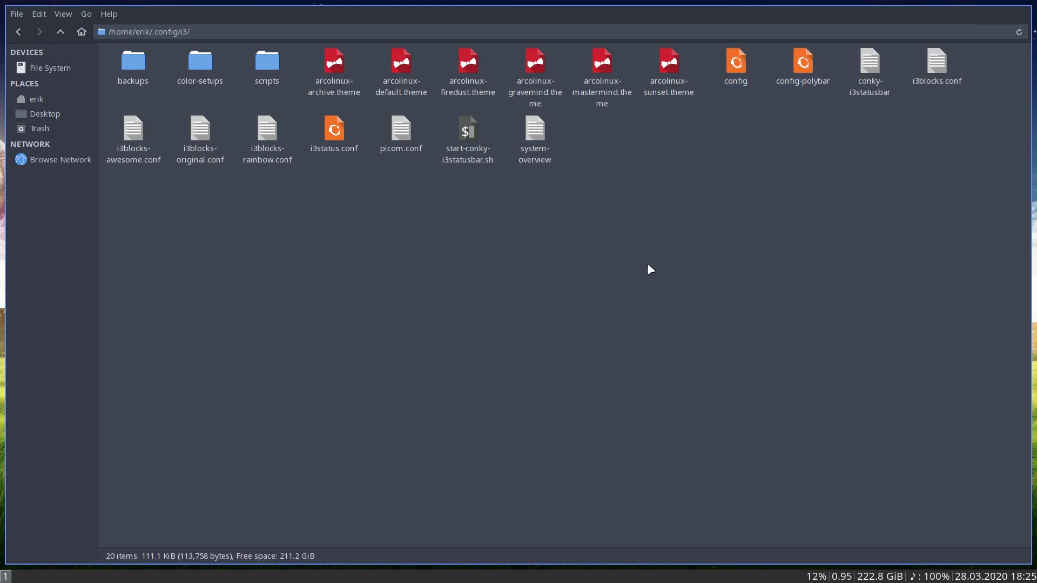
mouse_move(402, 70)
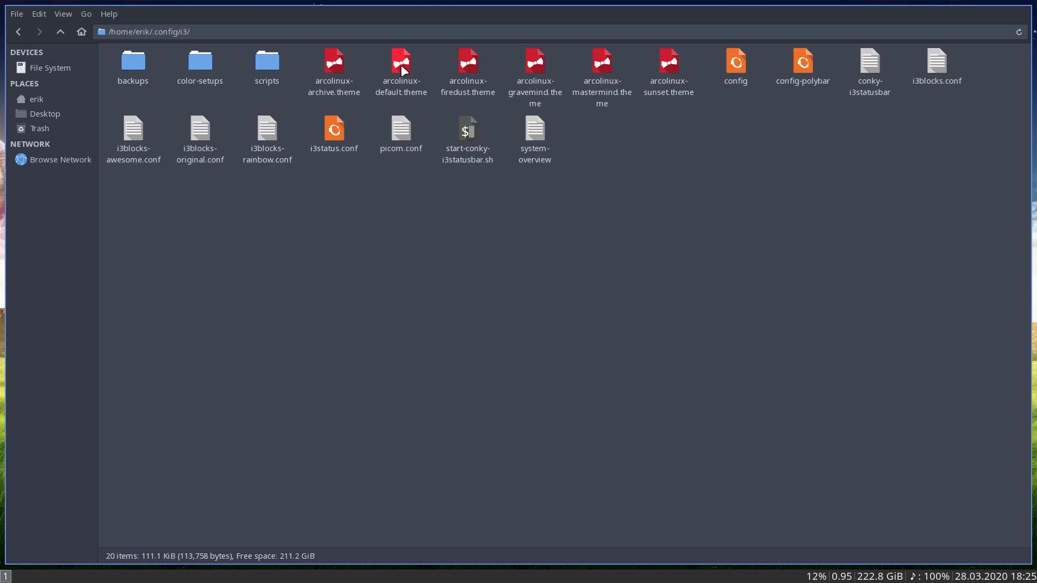
mouse_move(641, 297)
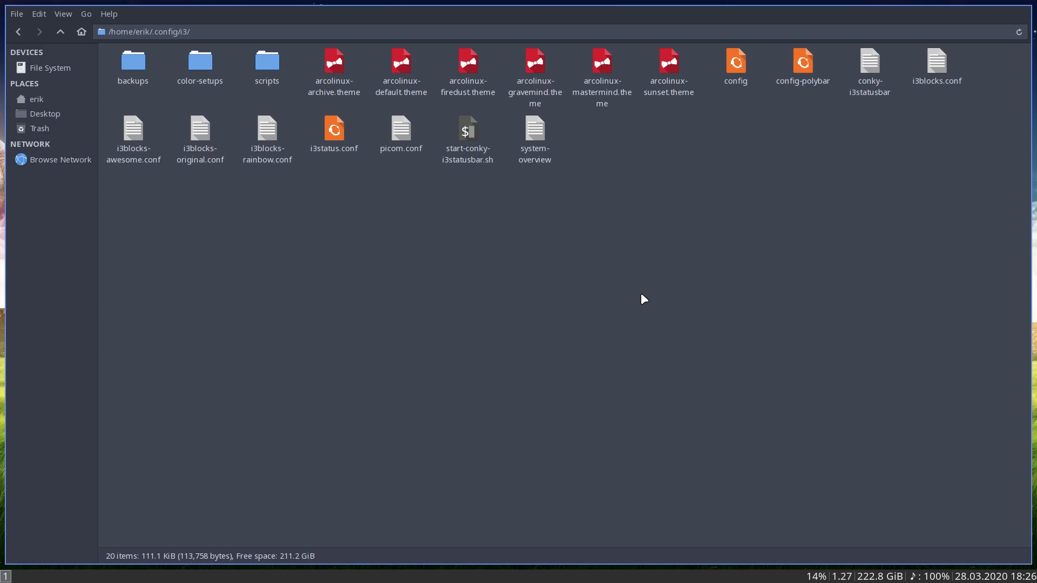
left_click(735, 63)
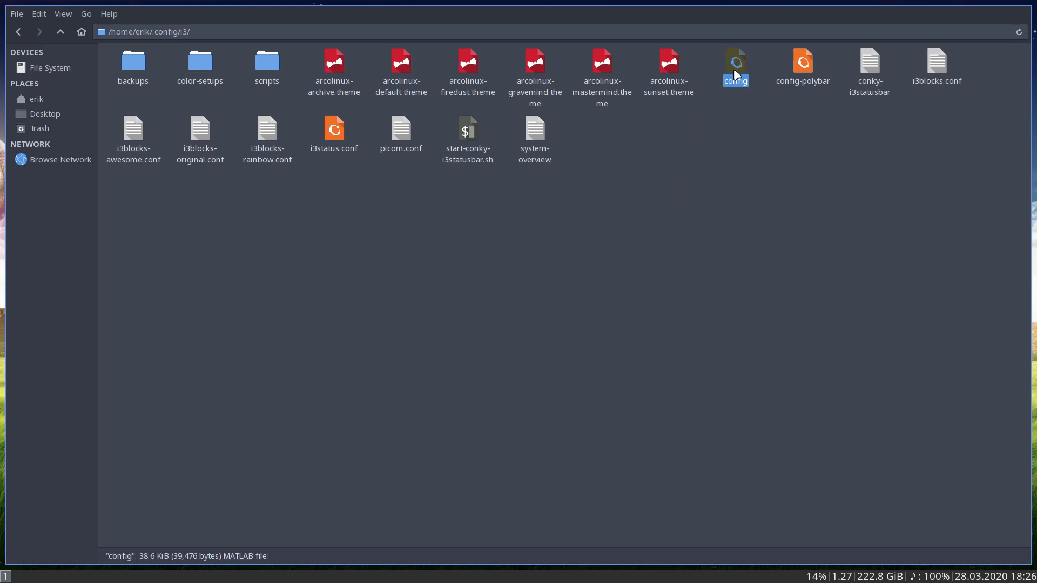
mouse_move(731, 166)
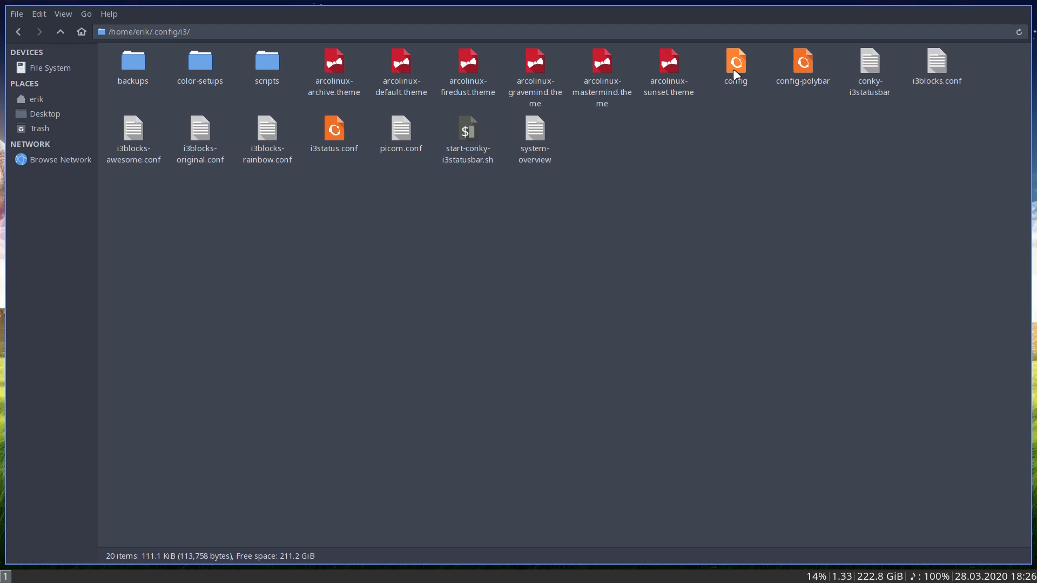
left_click(735, 62)
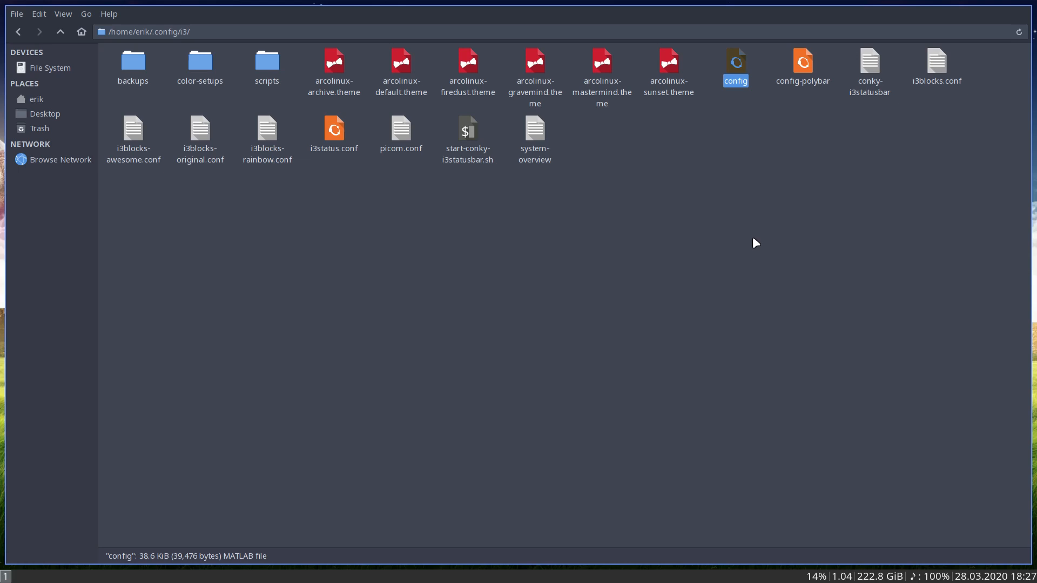
mouse_move(739, 63)
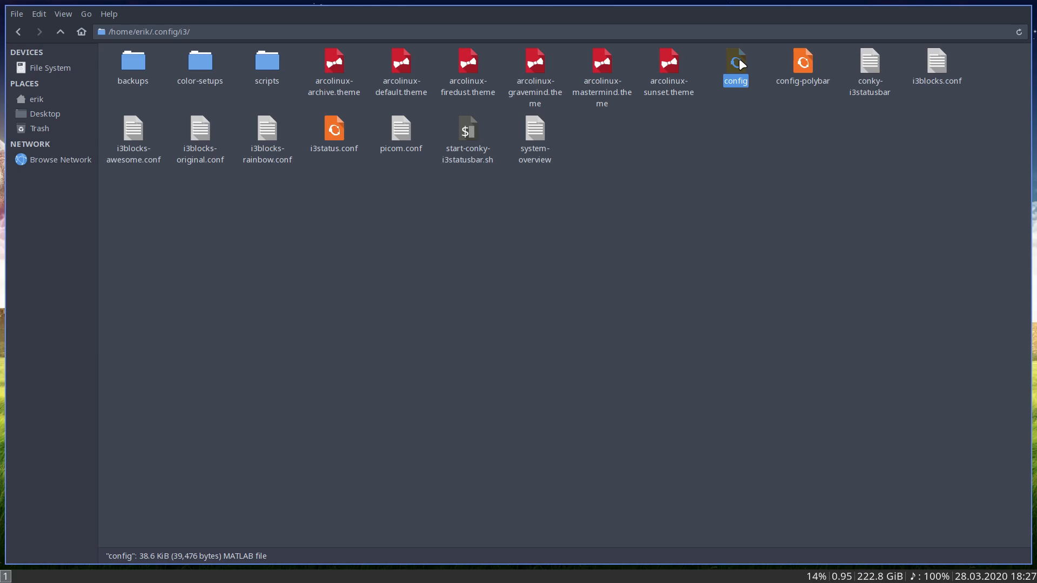
double_click(736, 63)
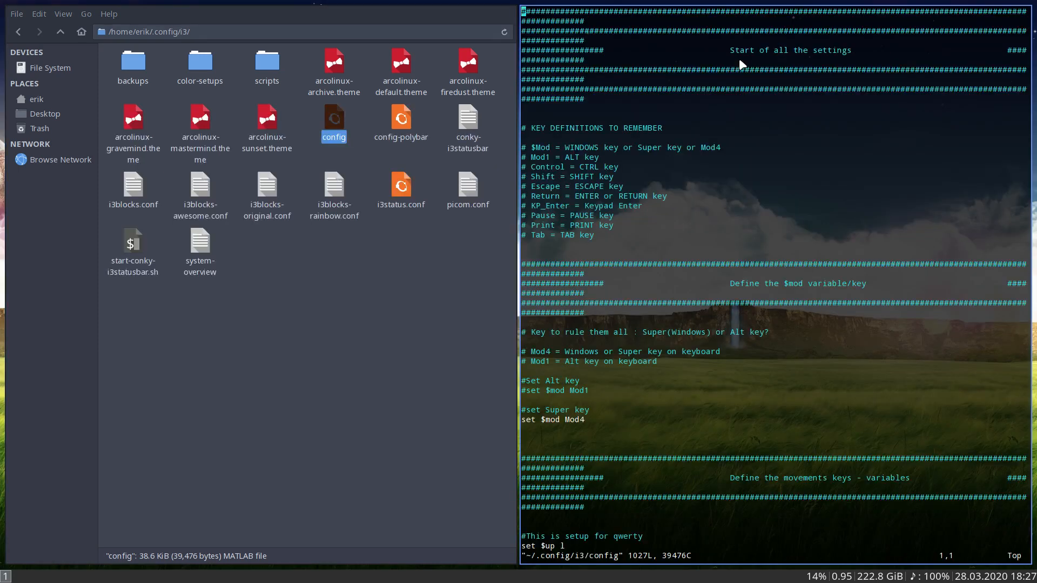
scroll("down", 3)
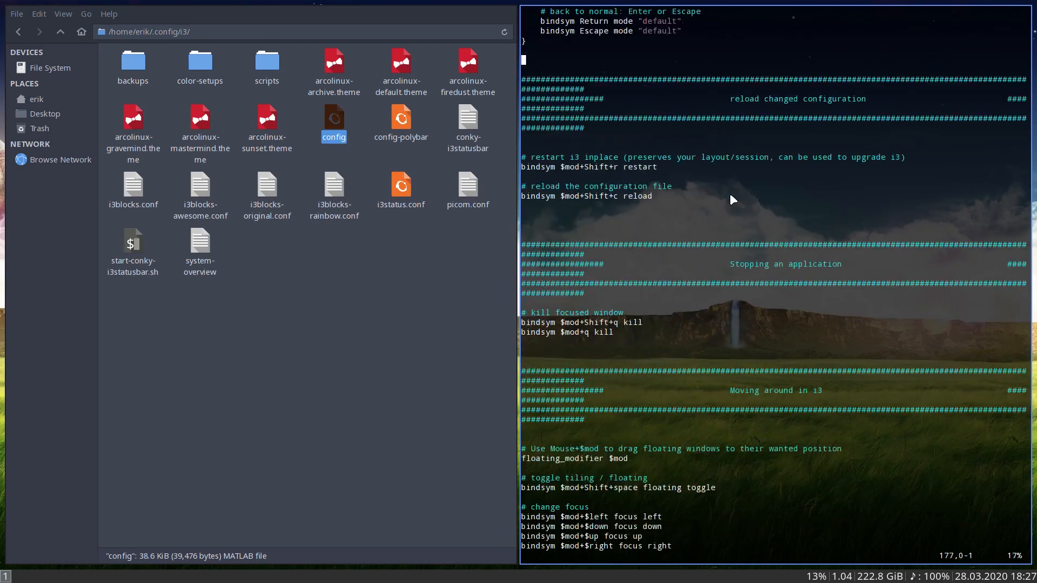
scroll("down", 3)
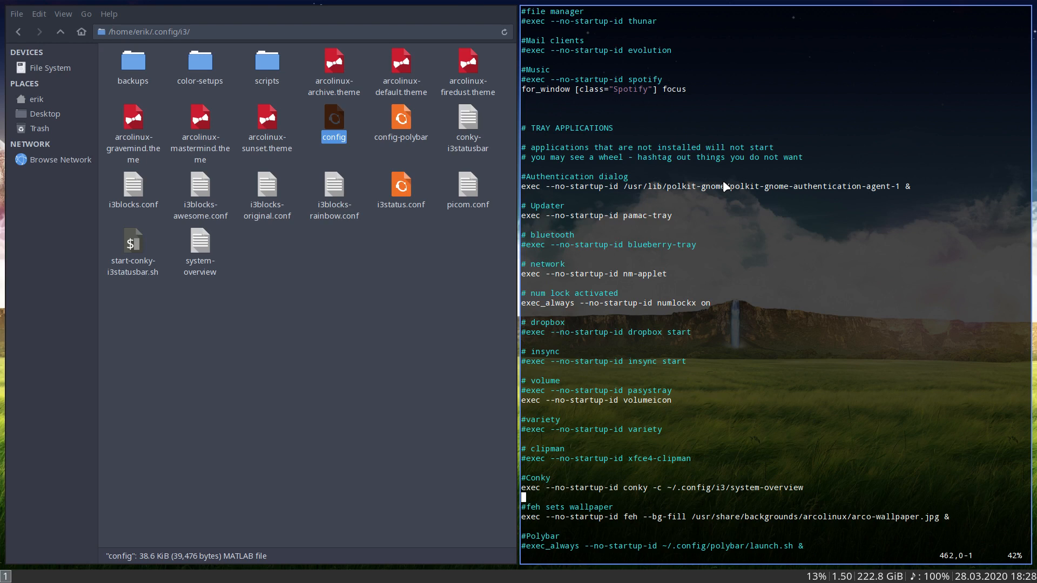
scroll("down", 3)
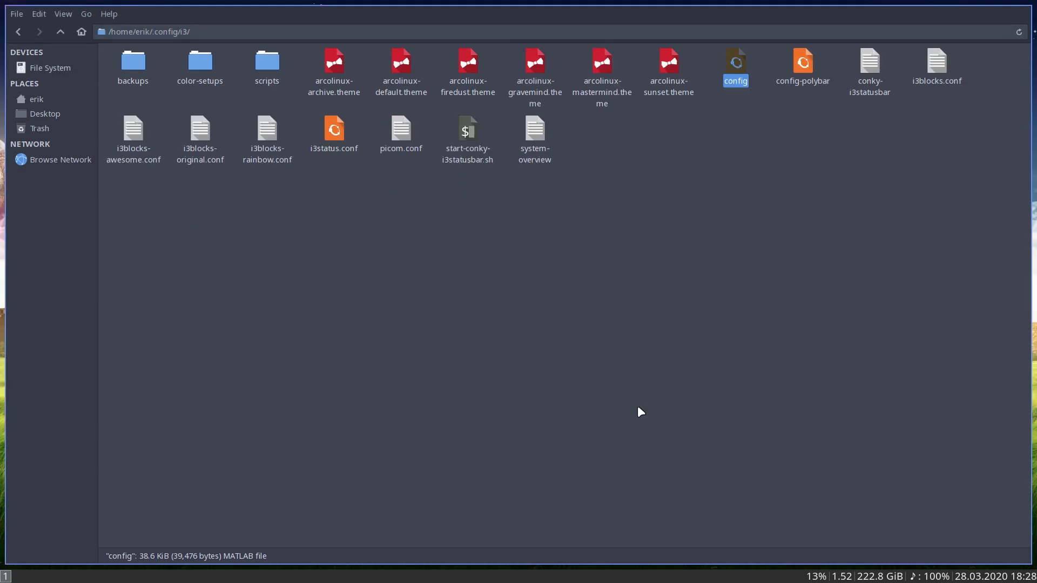
mouse_move(361, 326)
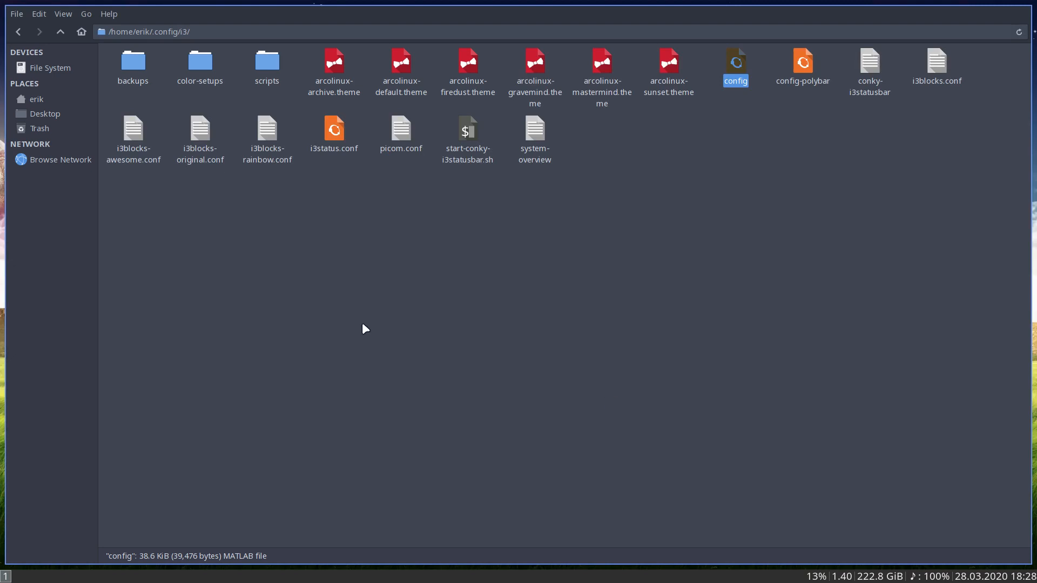
Launch ArcoLinux Tweak Tool from the i3 folder and authenticate with the password.
left_click(363, 329)
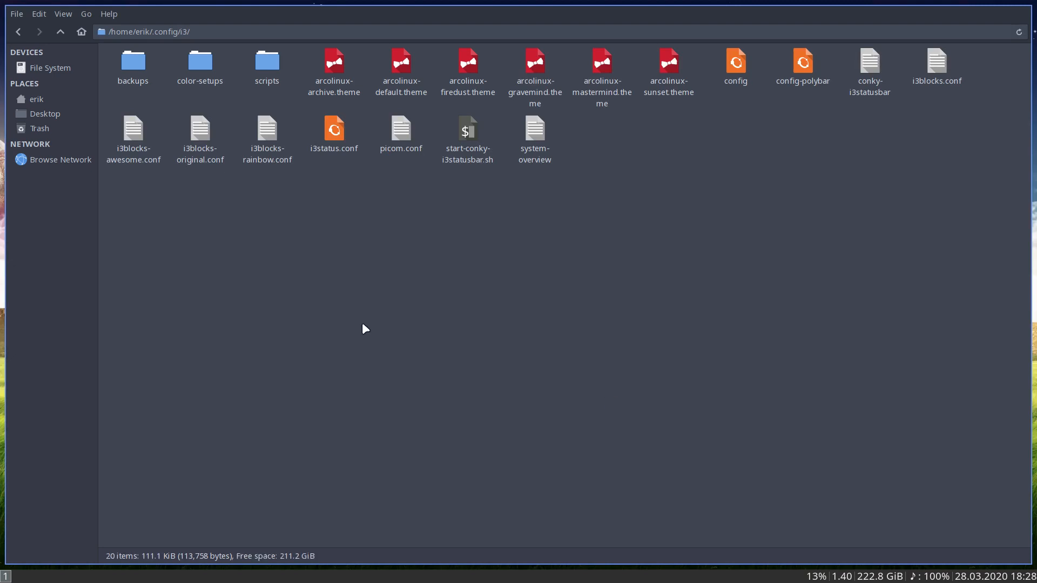
mouse_move(700, 67)
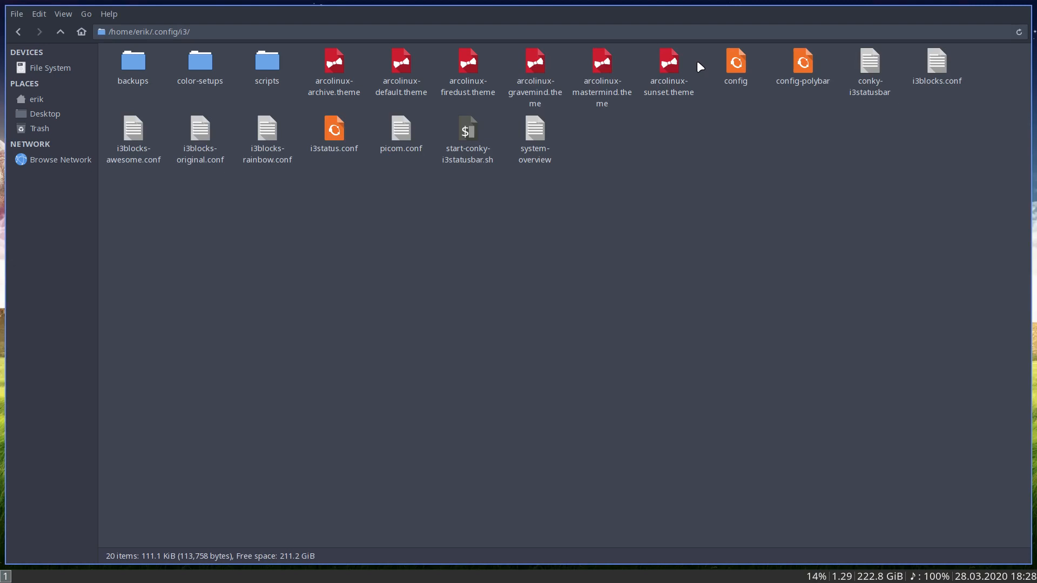
mouse_move(310, 329)
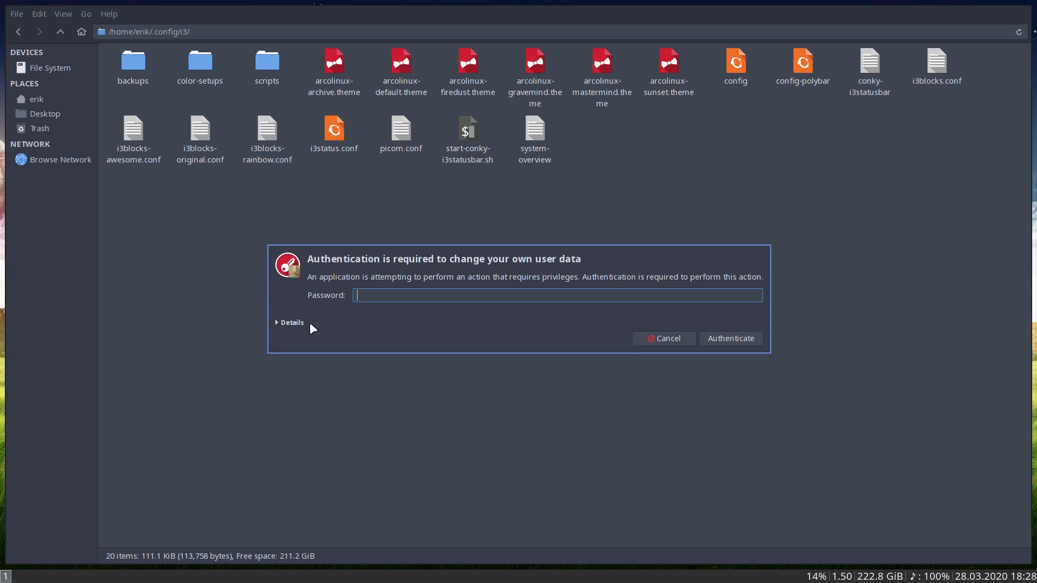
type("***")
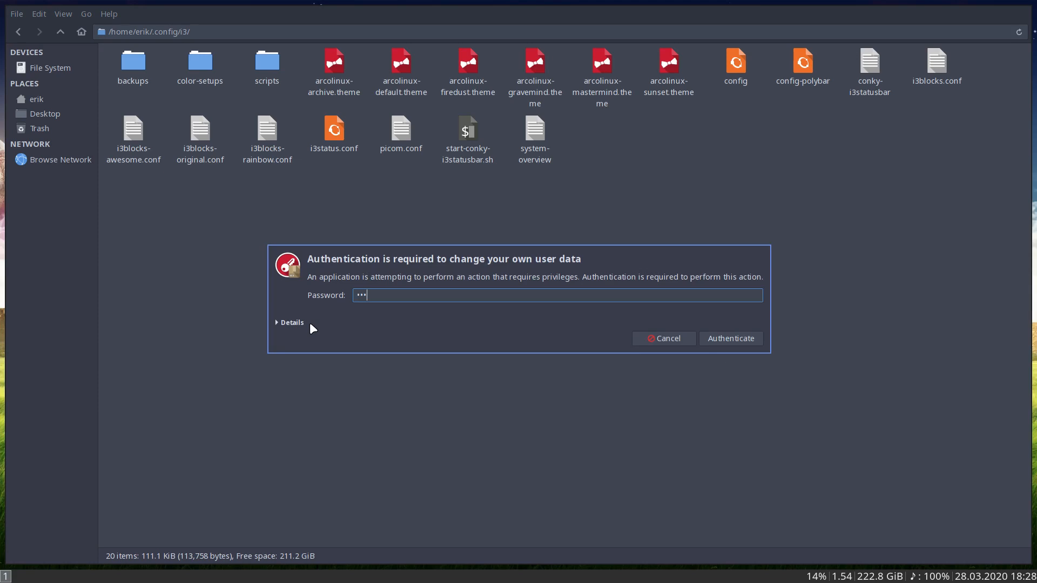
left_click(731, 338)
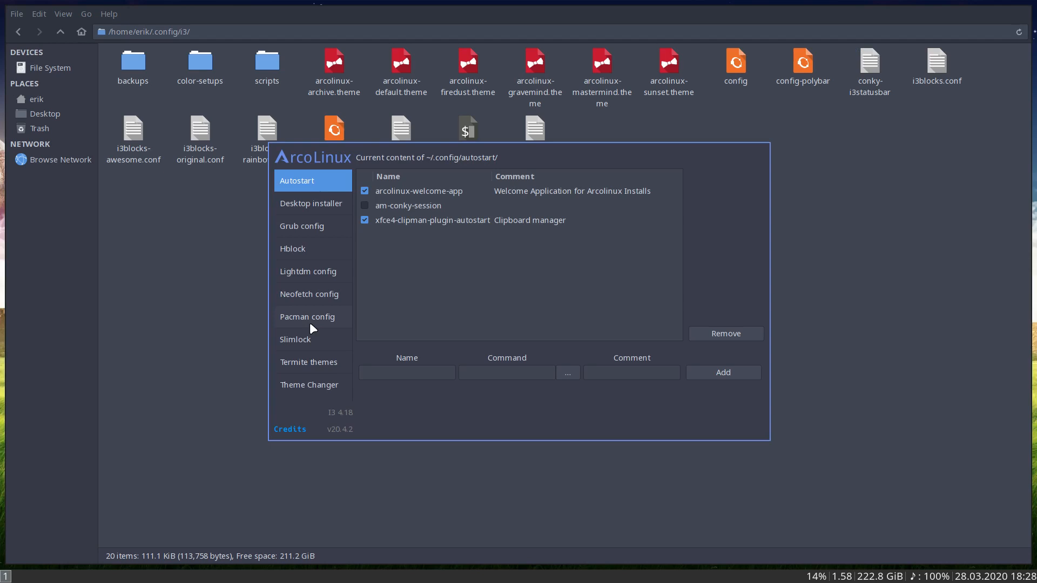
Switch the Tweak Tool to the I3WM Theme Changer page showing arcolinux-default.
left_click(308, 384)
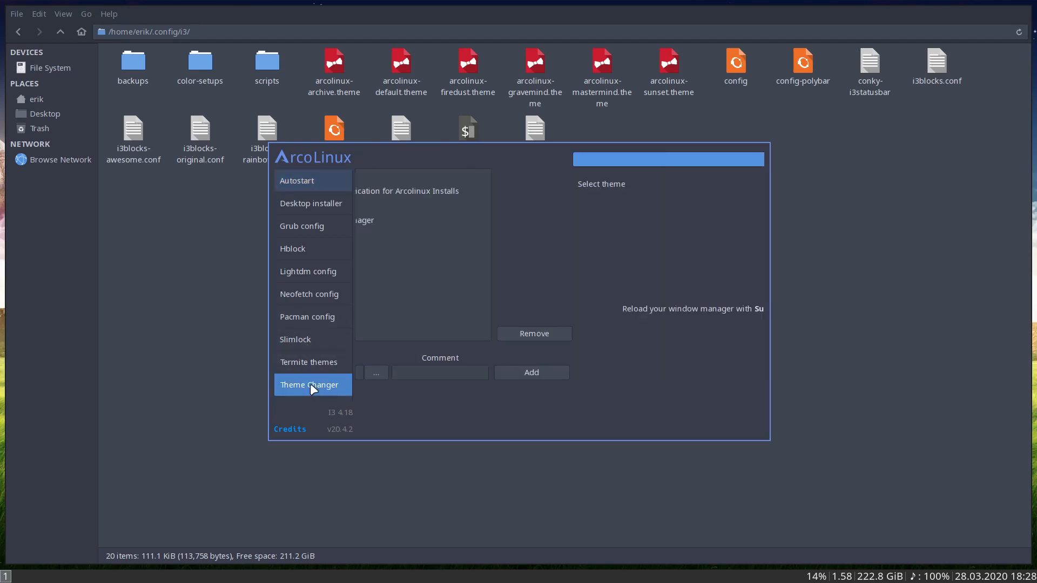
left_click(309, 385)
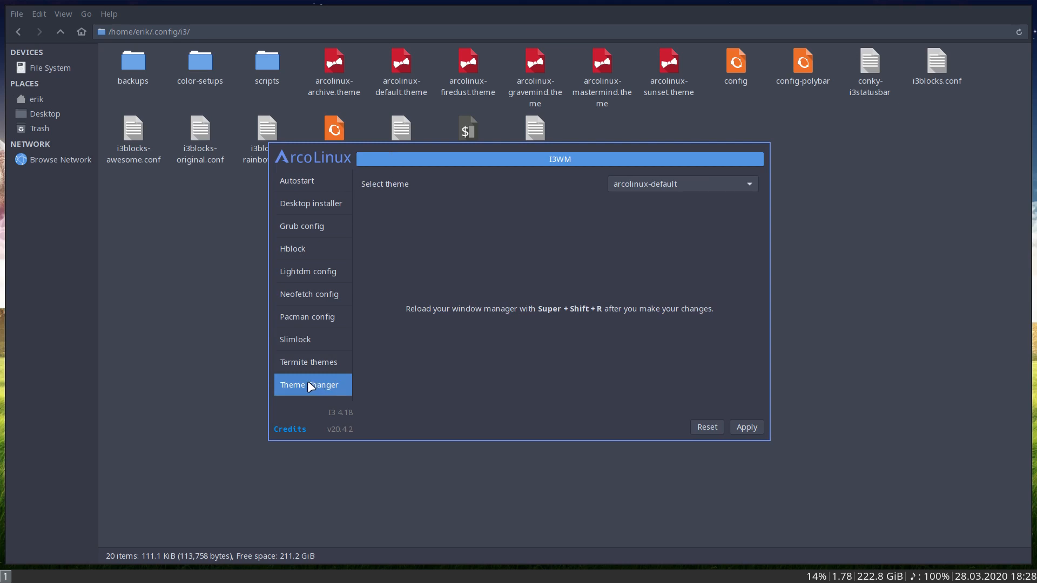
mouse_move(328, 386)
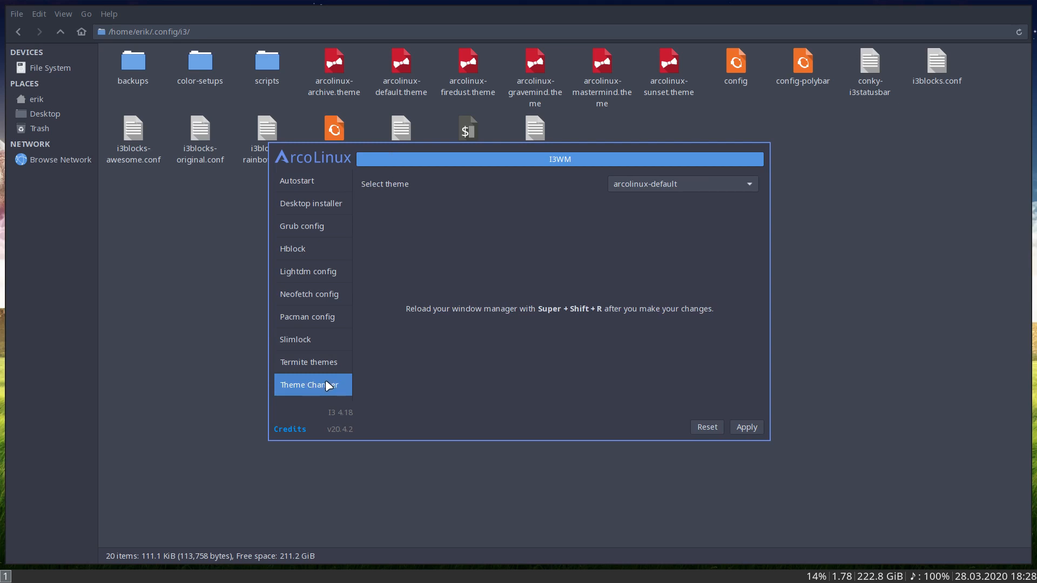
mouse_move(168, 48)
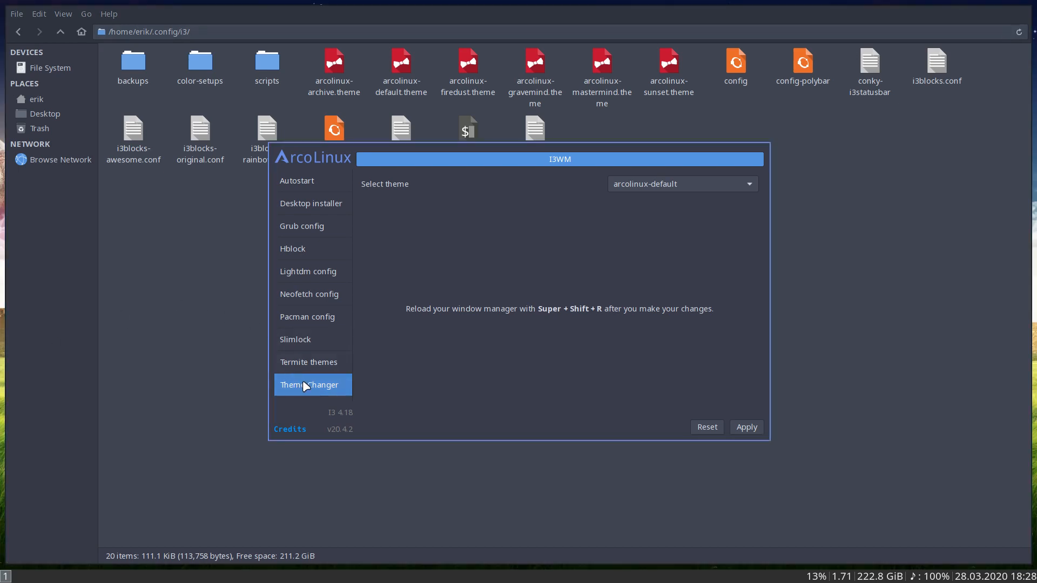
mouse_move(335, 385)
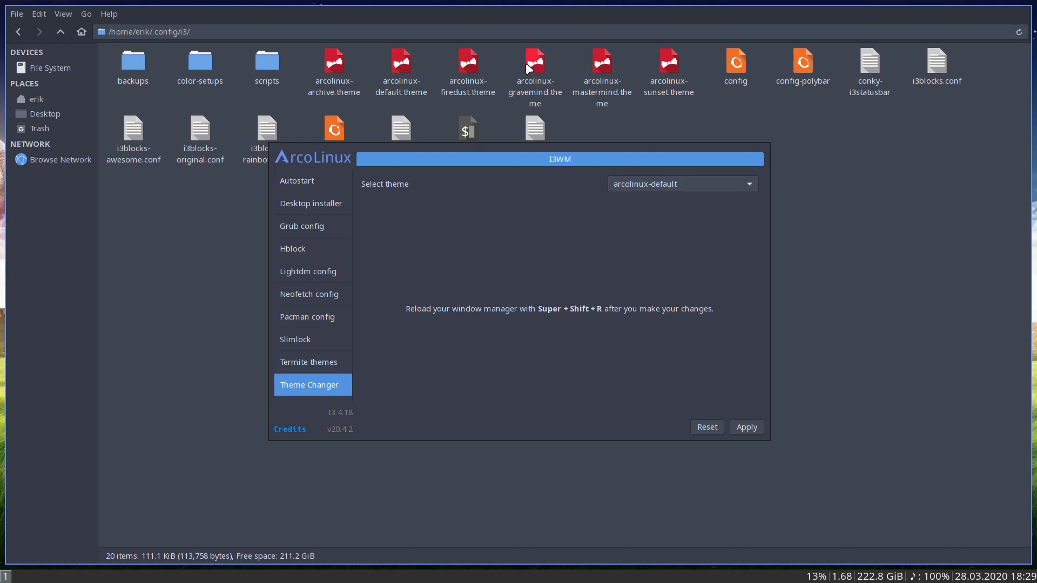
mouse_move(564, 64)
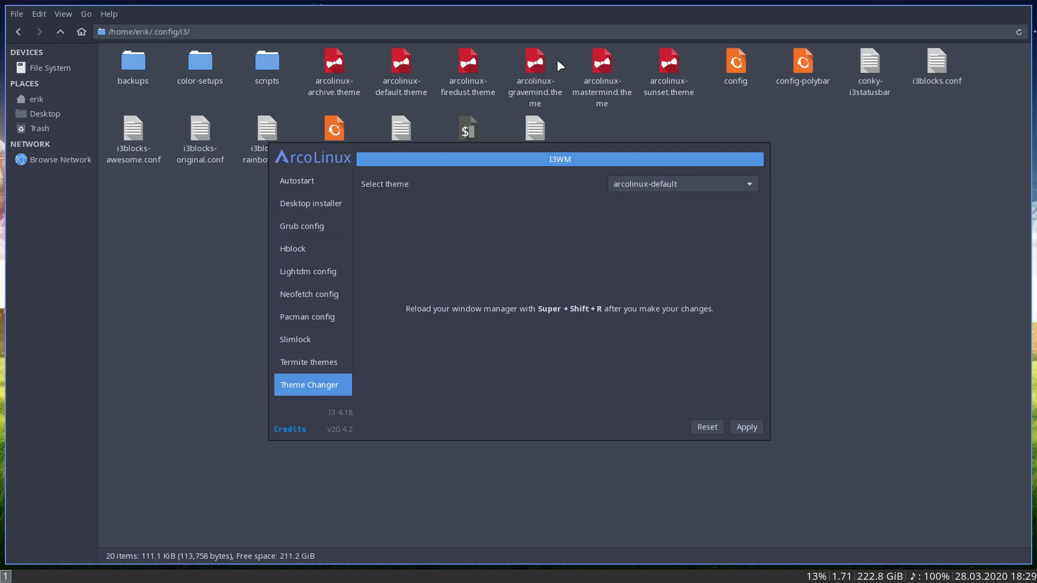
mouse_move(714, 79)
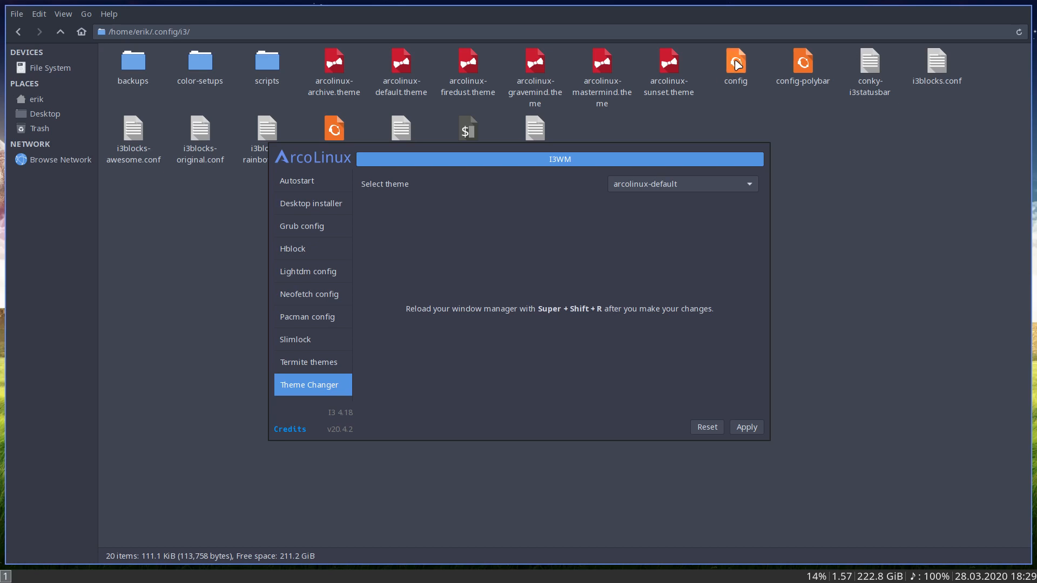
Apply the arcolinux-gravemind theme to the i3 desktop.
left_click(736, 60)
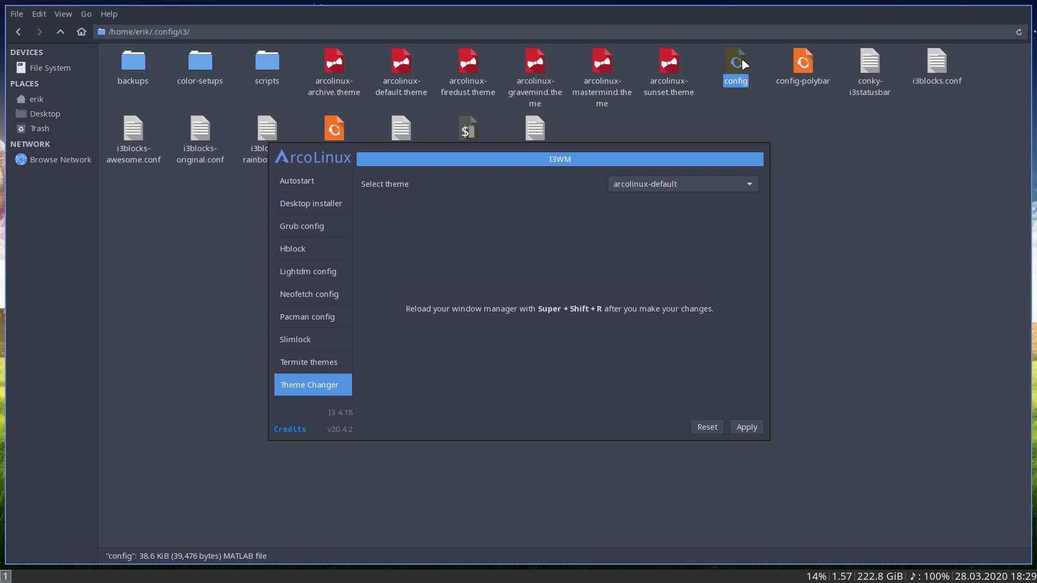
mouse_move(663, 63)
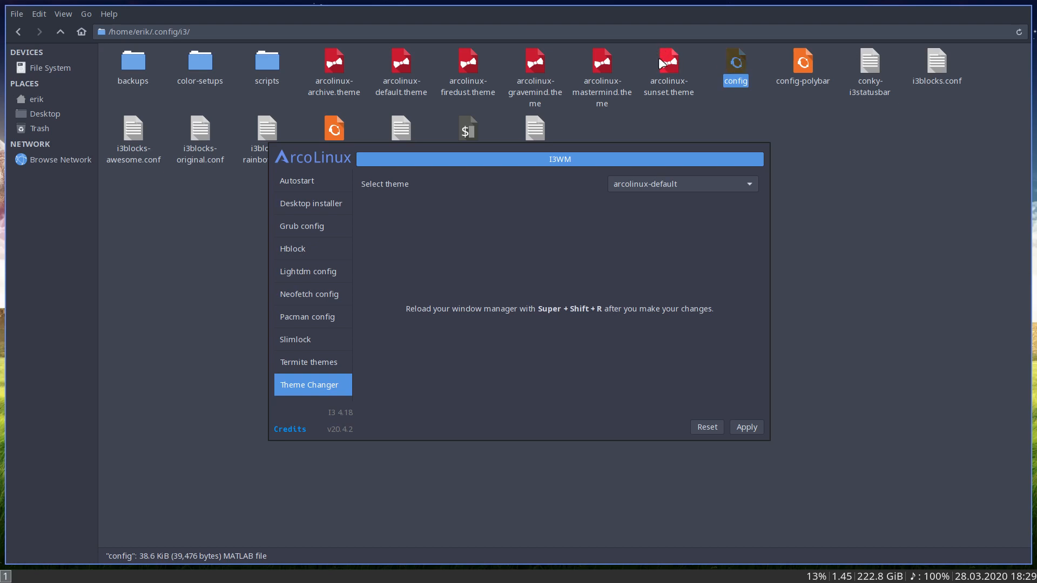
left_click(669, 63)
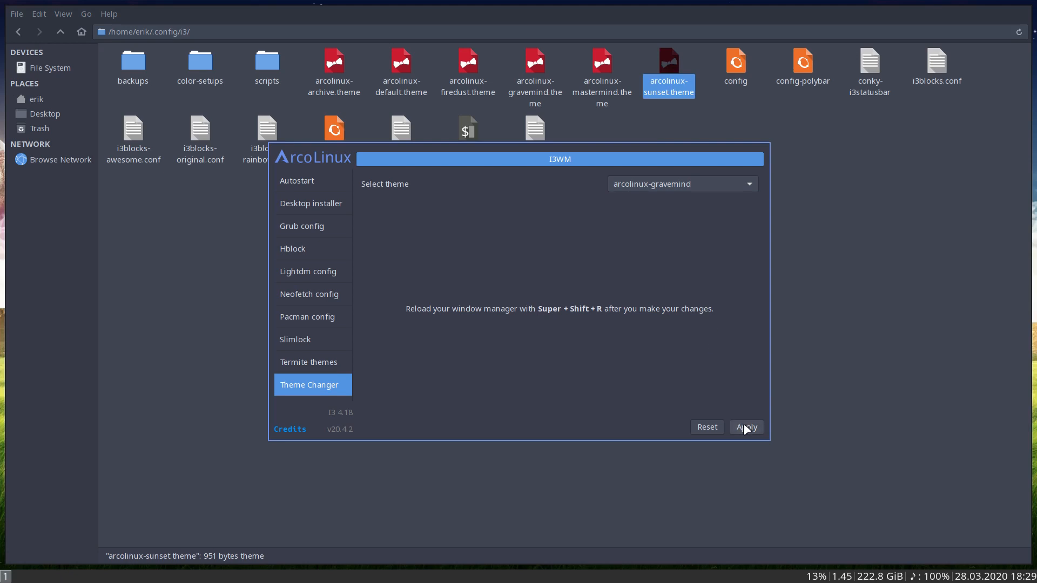
left_click(747, 428)
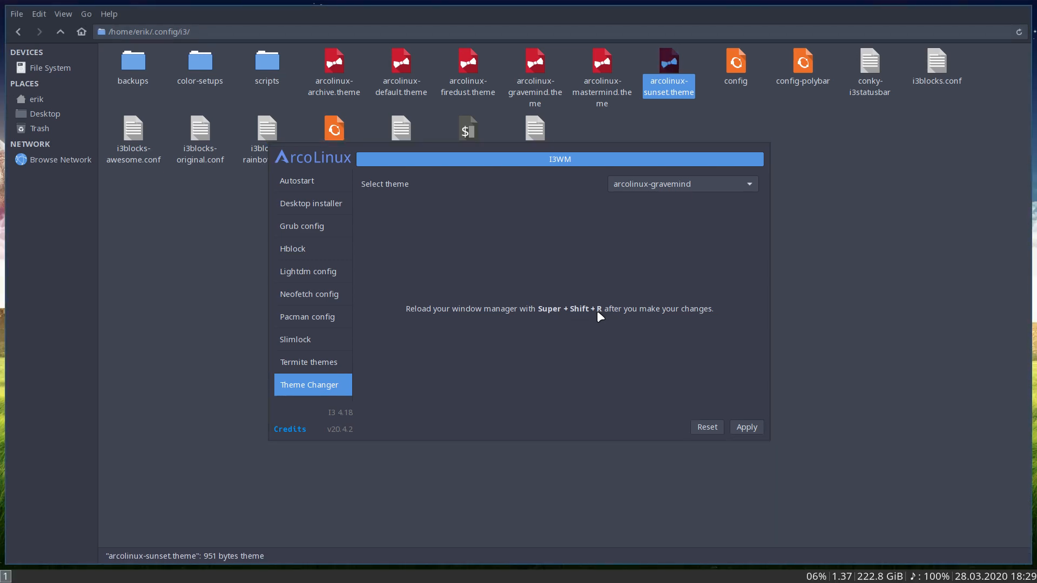
mouse_move(929, 10)
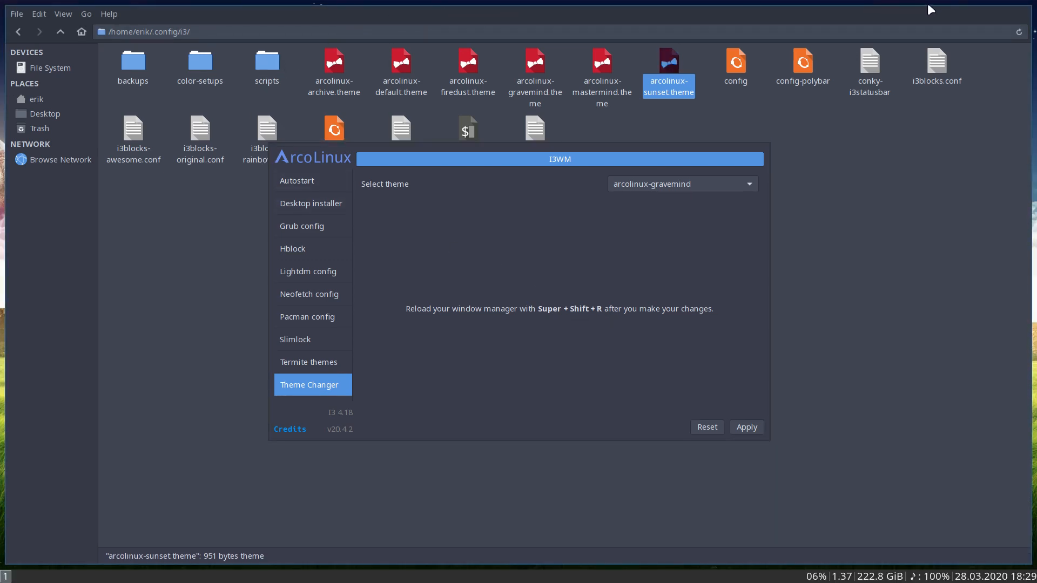
Apply the arcolinux-sunset theme from the Select theme list.
left_click(683, 183)
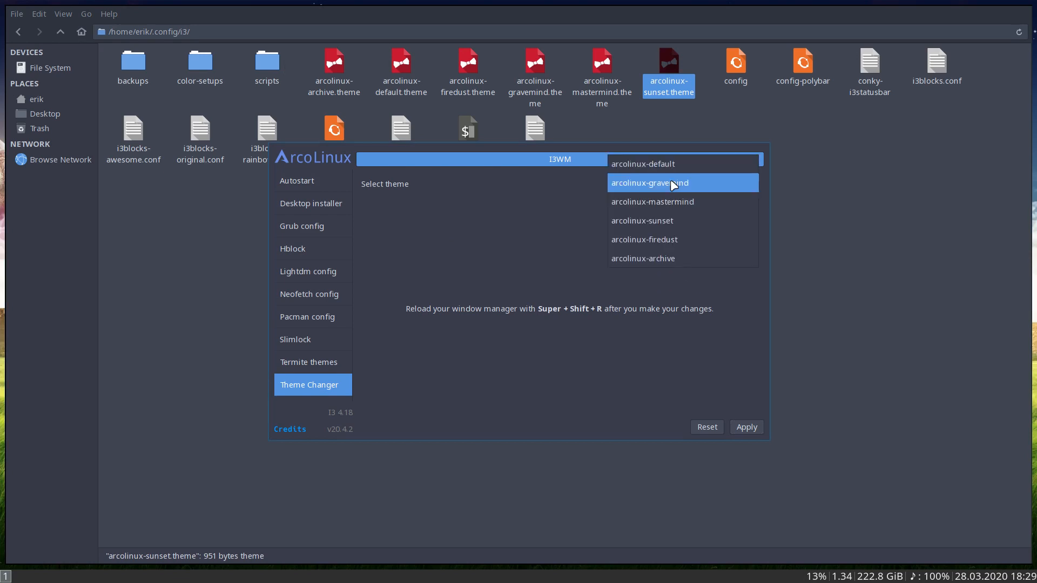
left_click(642, 221)
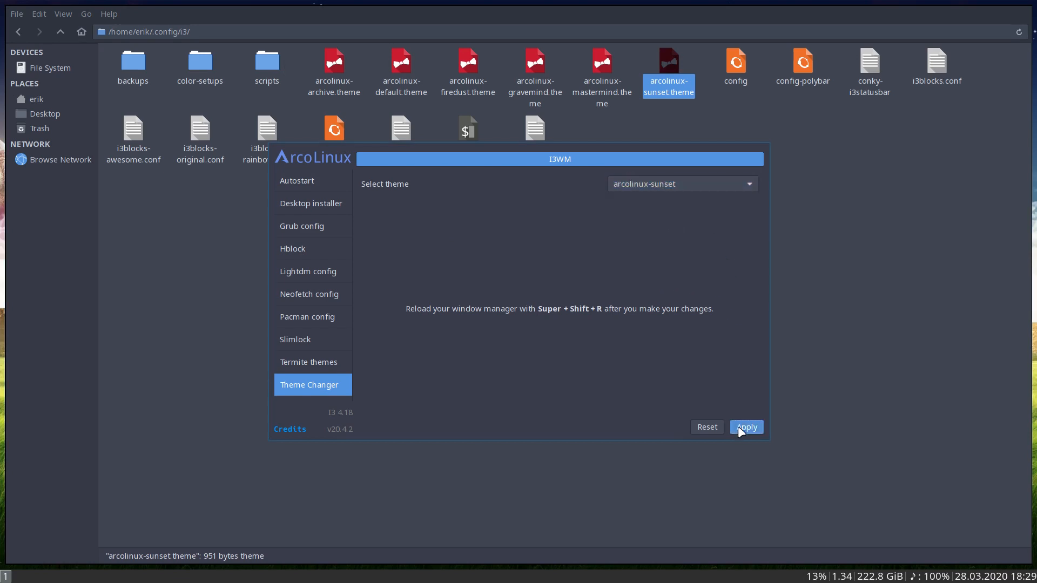
left_click(746, 427)
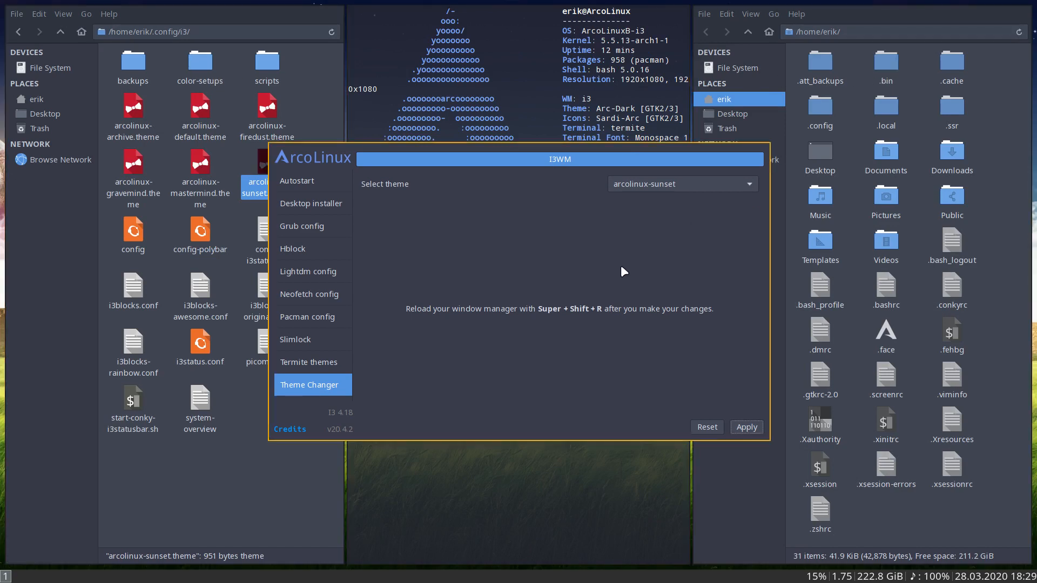
mouse_move(668, 305)
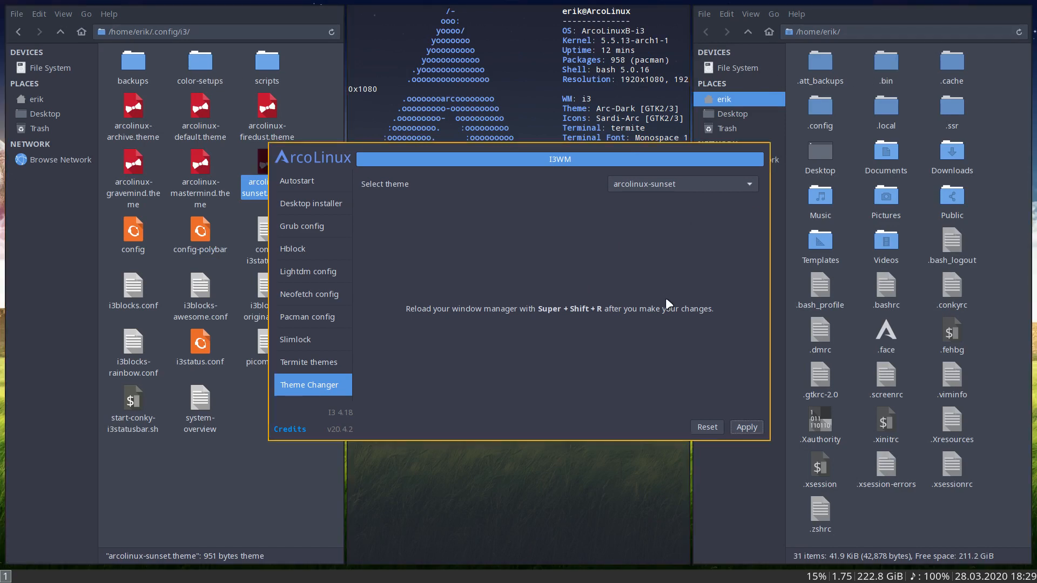
Apply the arcolinux-archive theme and keep it as the selected theme.
left_click(682, 184)
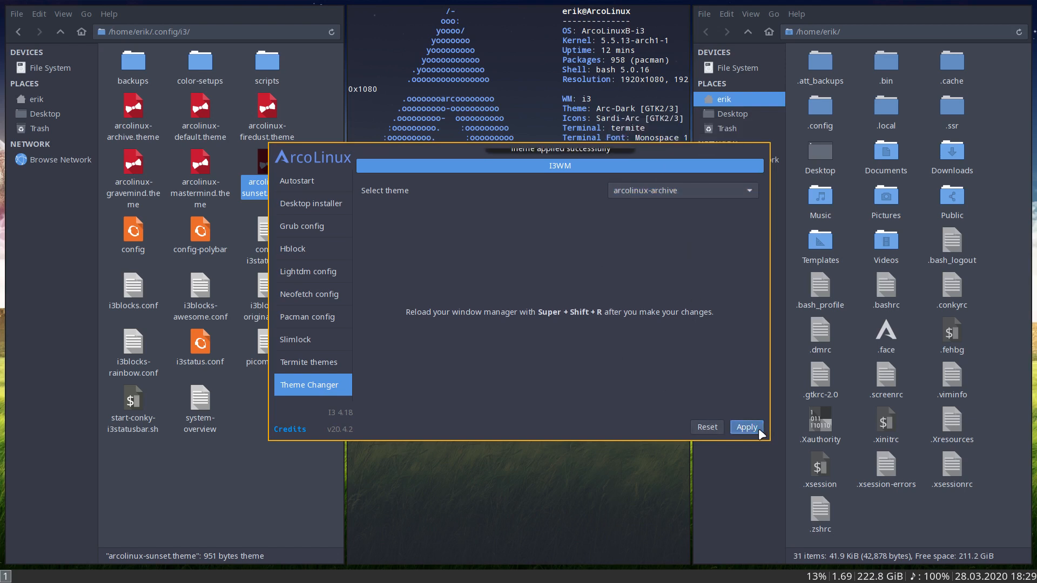
left_click(747, 428)
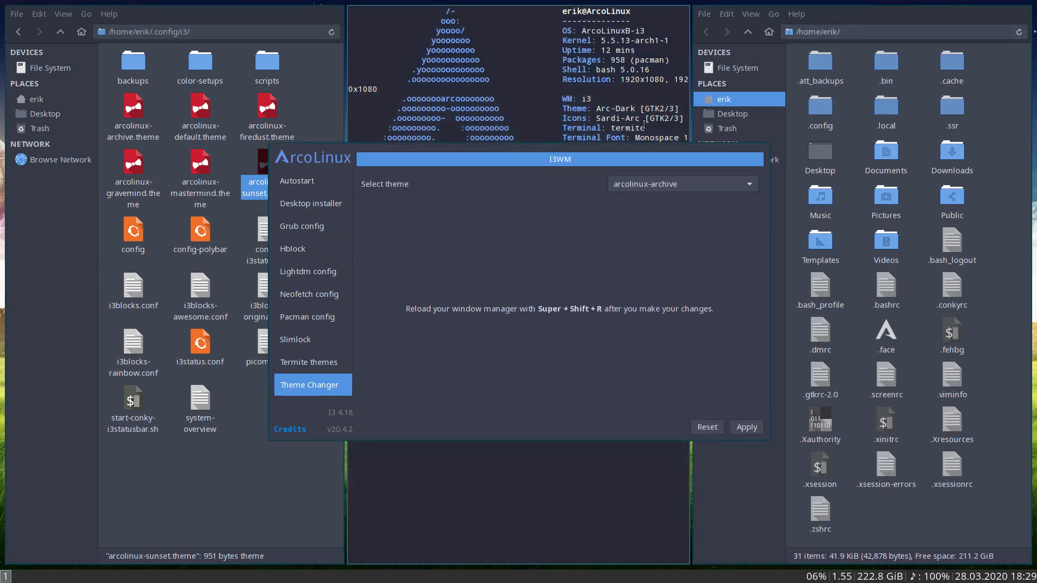
mouse_move(625, 316)
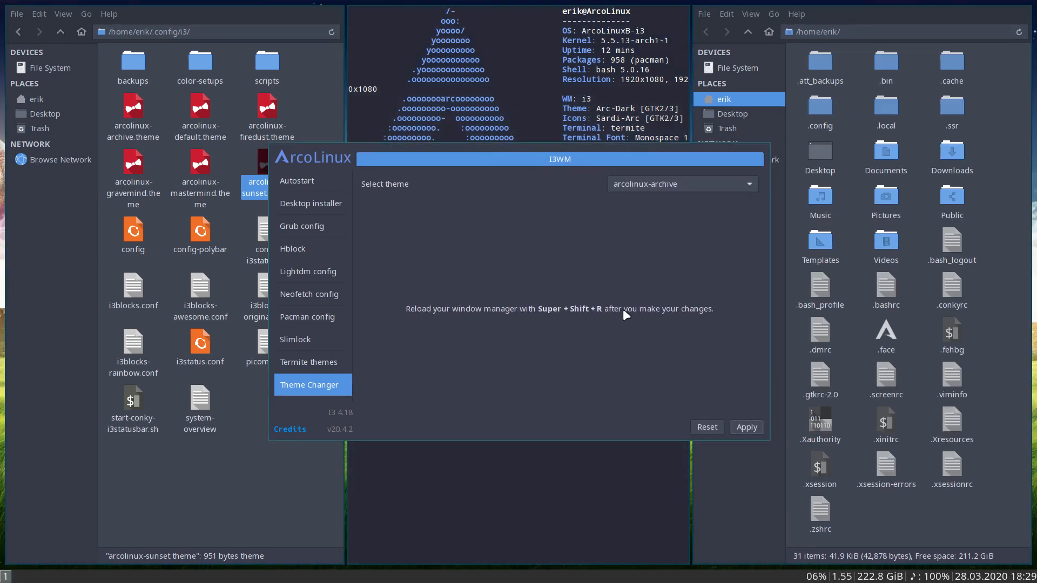
left_click(683, 184)
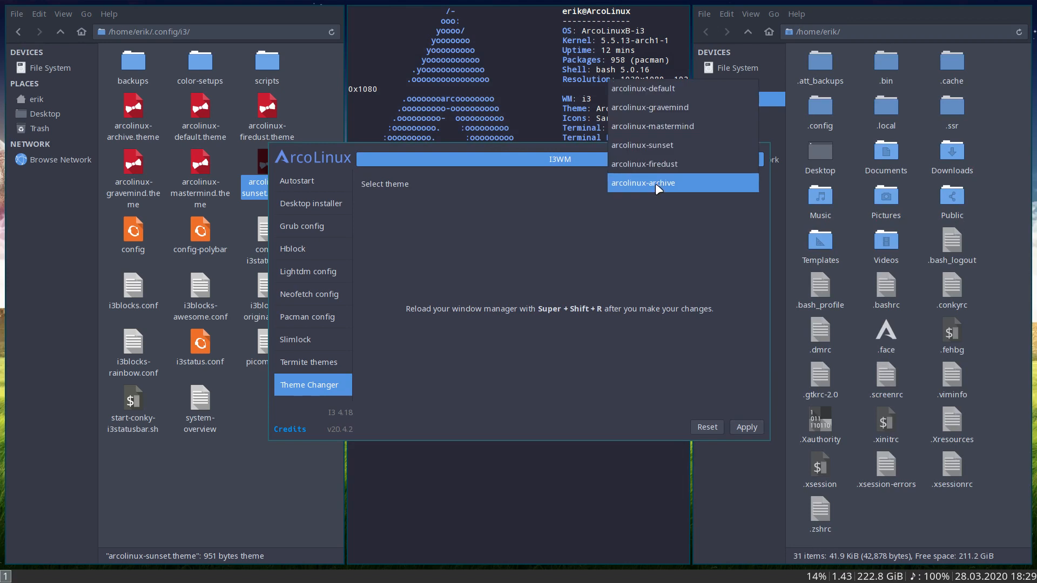
mouse_move(660, 185)
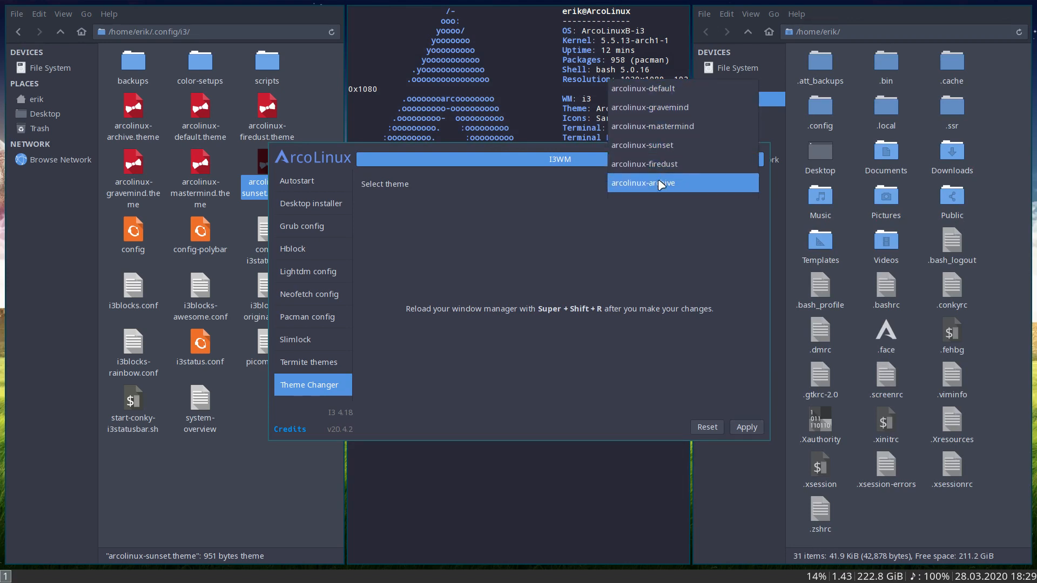
left_click(658, 182)
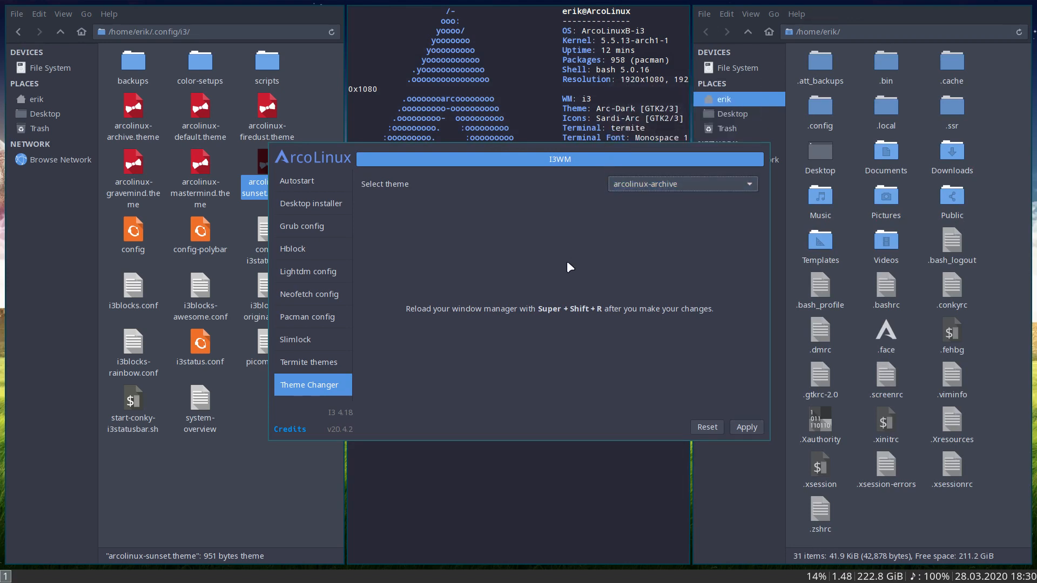
mouse_move(696, 360)
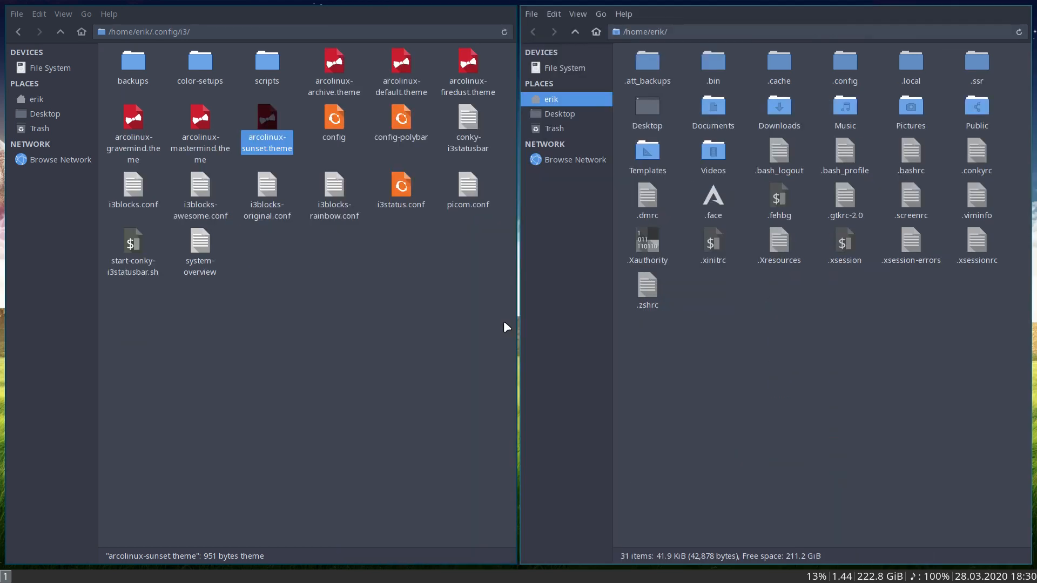
mouse_move(484, 315)
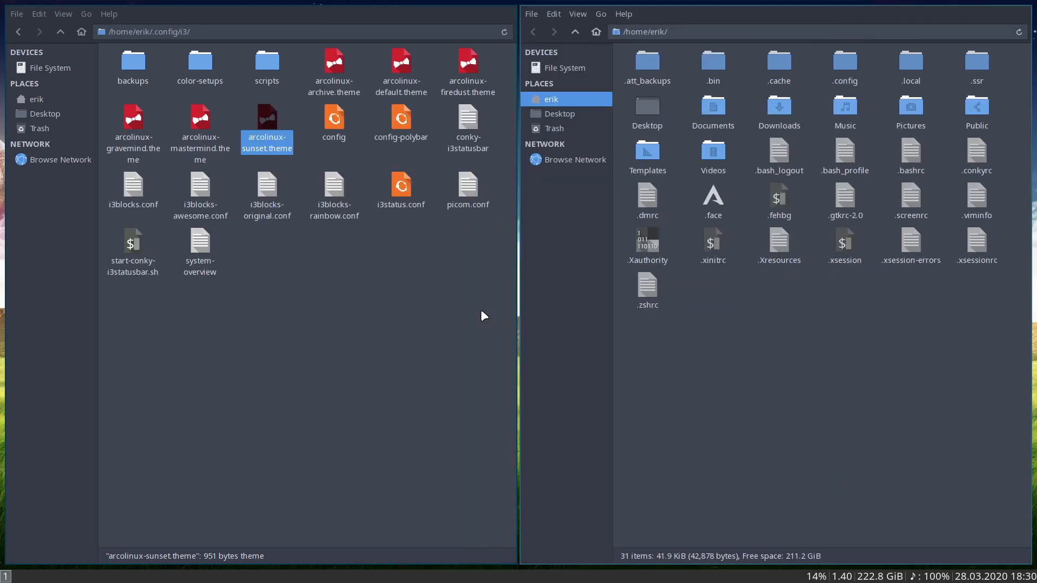
Select the config-polybar file in the i3 folder window after closing the Tweak Tool.
left_click(401, 118)
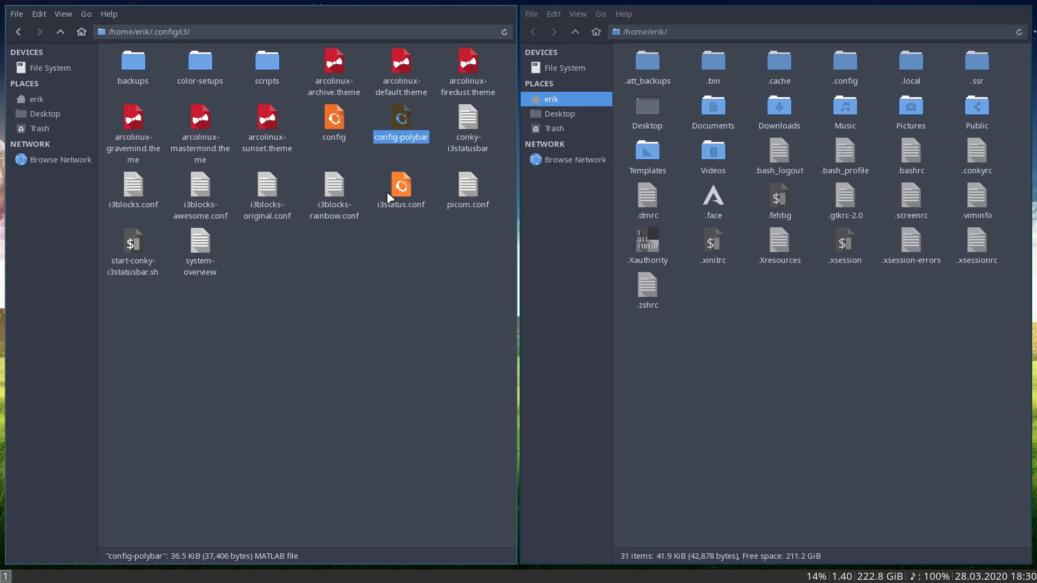
left_click(334, 119)
type("sd")
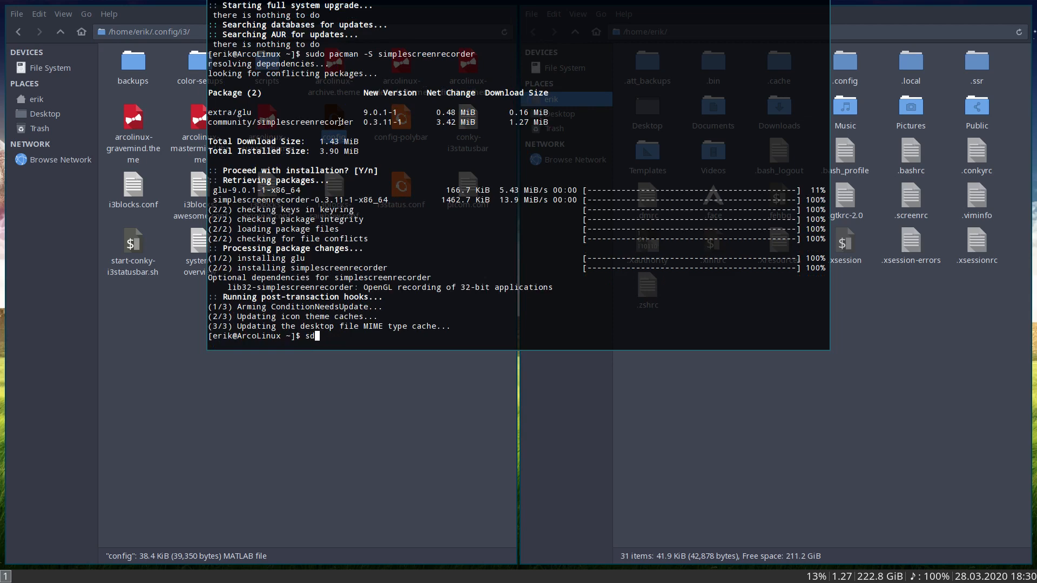
Install polybar with sudo pacman -S polybar.
type("udo pacman -R polkit^C")
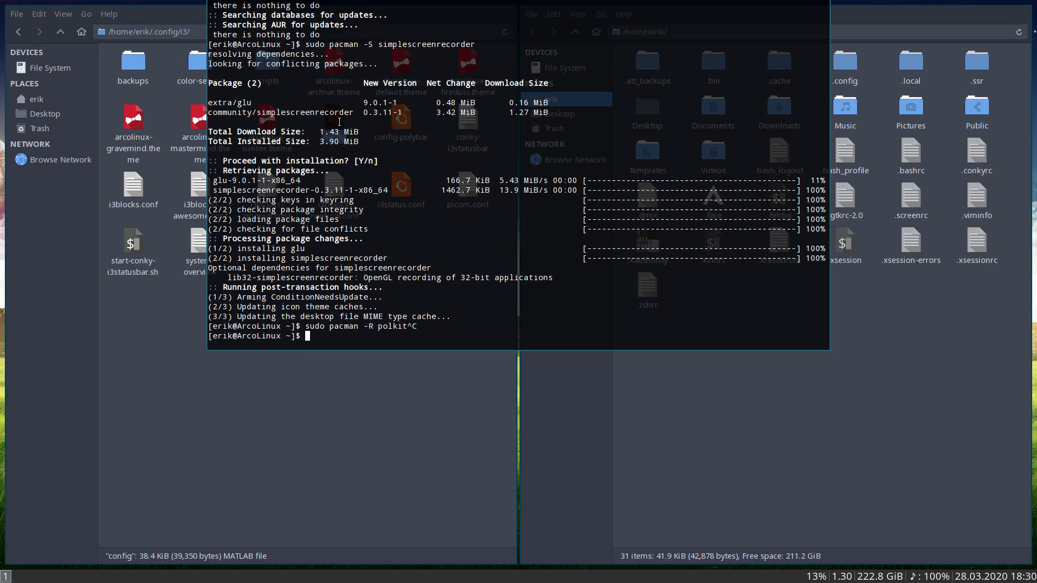
type("sduo pa")
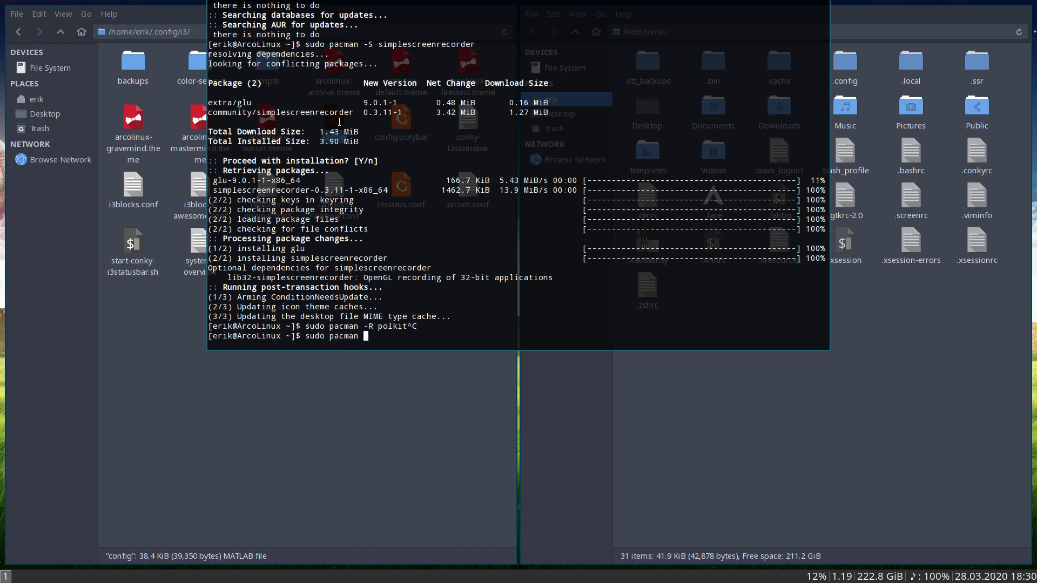
type("-S po")
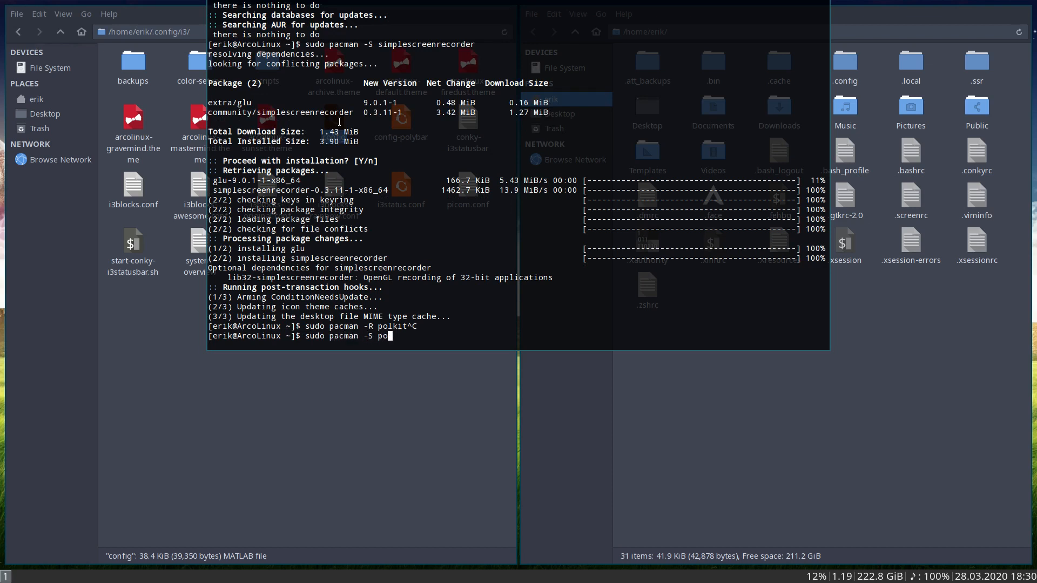
key("Return")
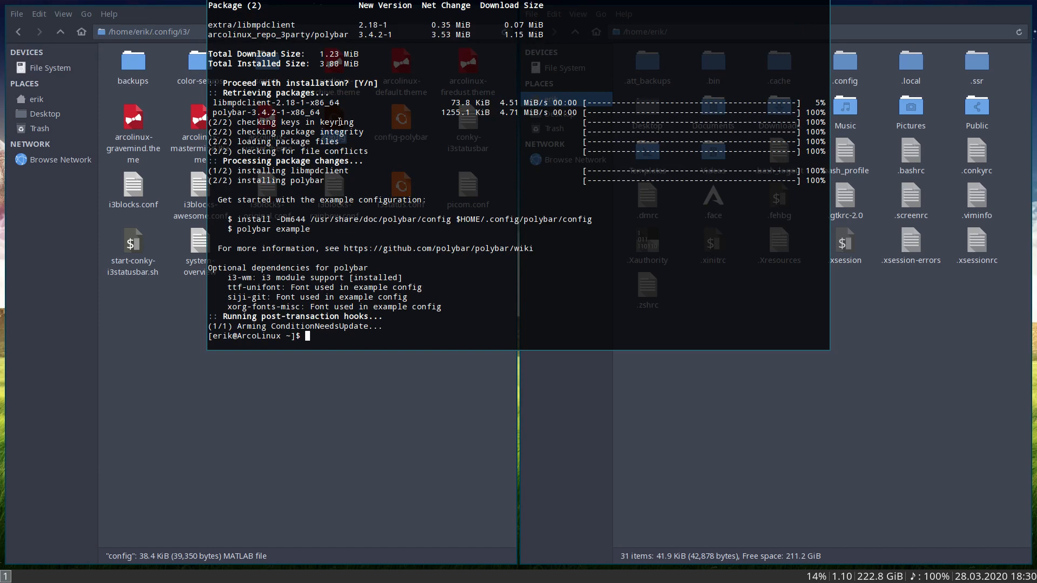
Install arcolinux-polybar-git with sudo pacman -S and confirm.
type("sudo apcman -S")
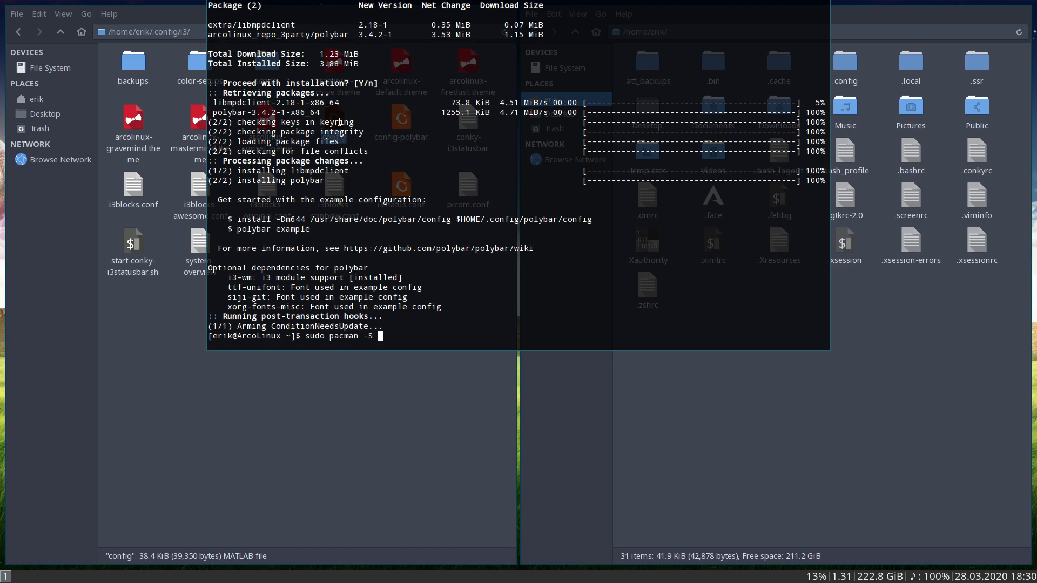
type("arcolinux-polybar-git")
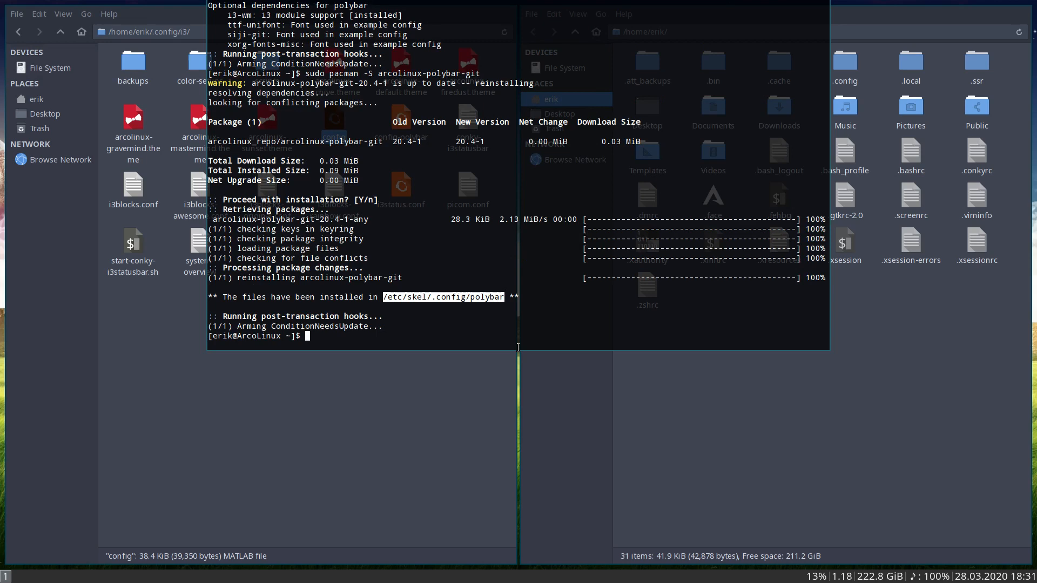
type("s")
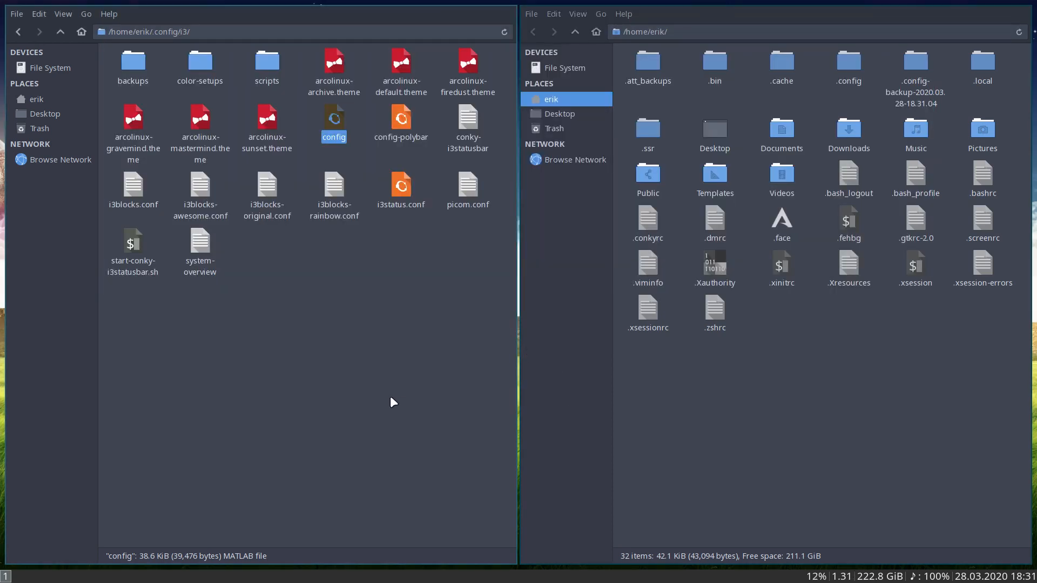
Rename the original i3 config to config-old so config-polybar can become config.
left_click(401, 117)
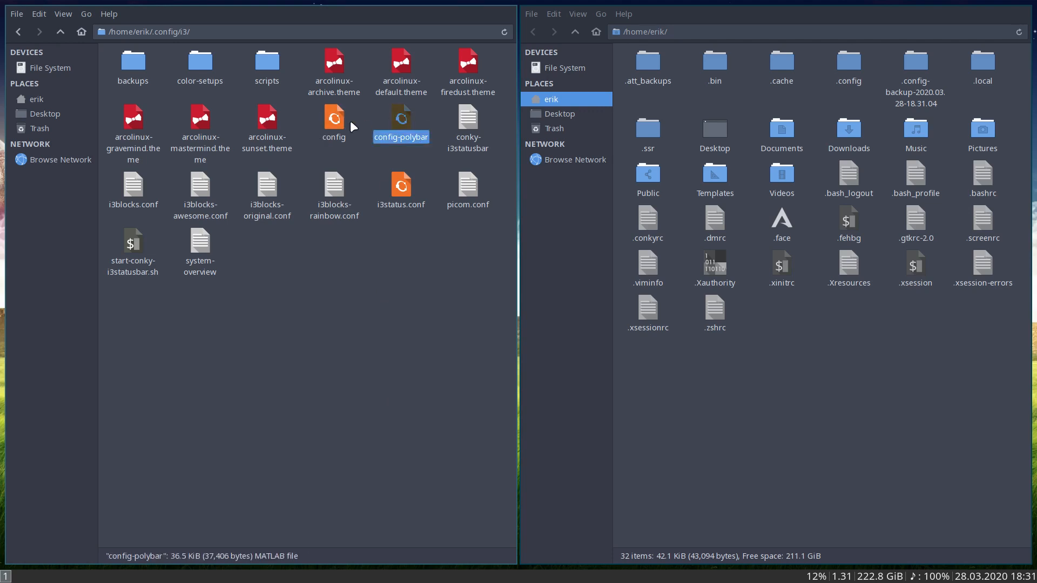
left_click(350, 159)
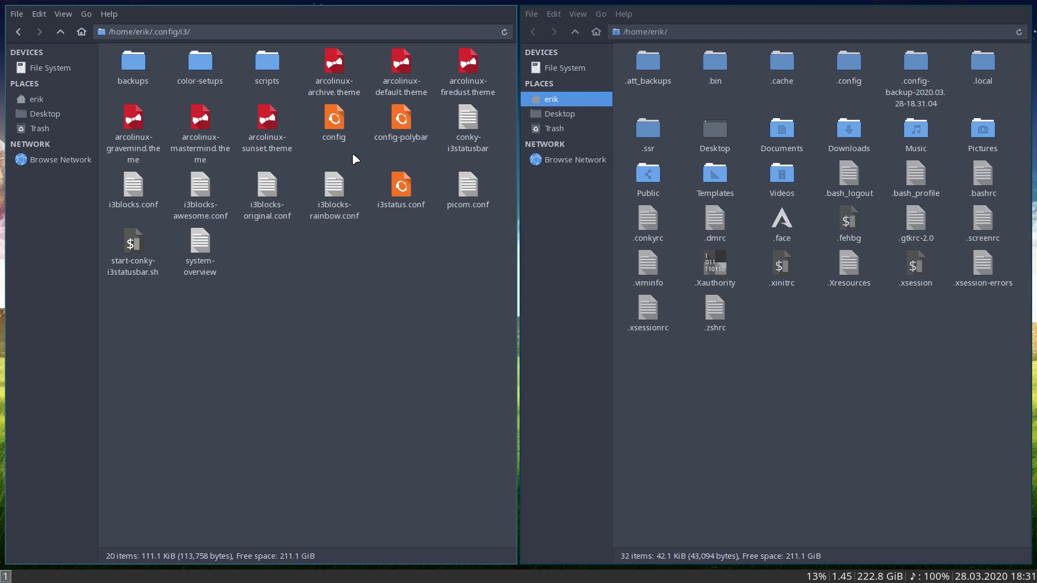
mouse_move(340, 128)
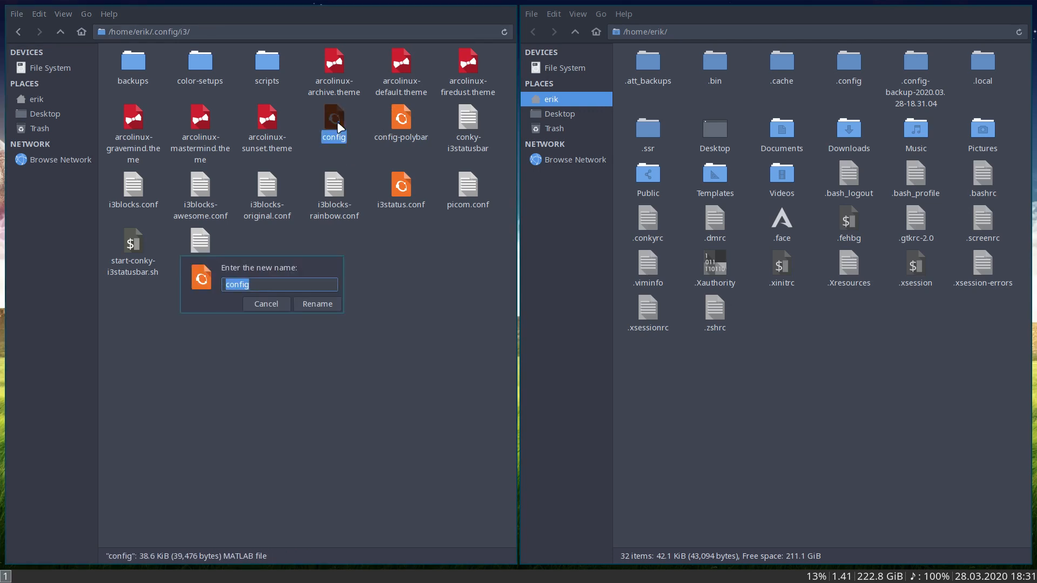
type("-")
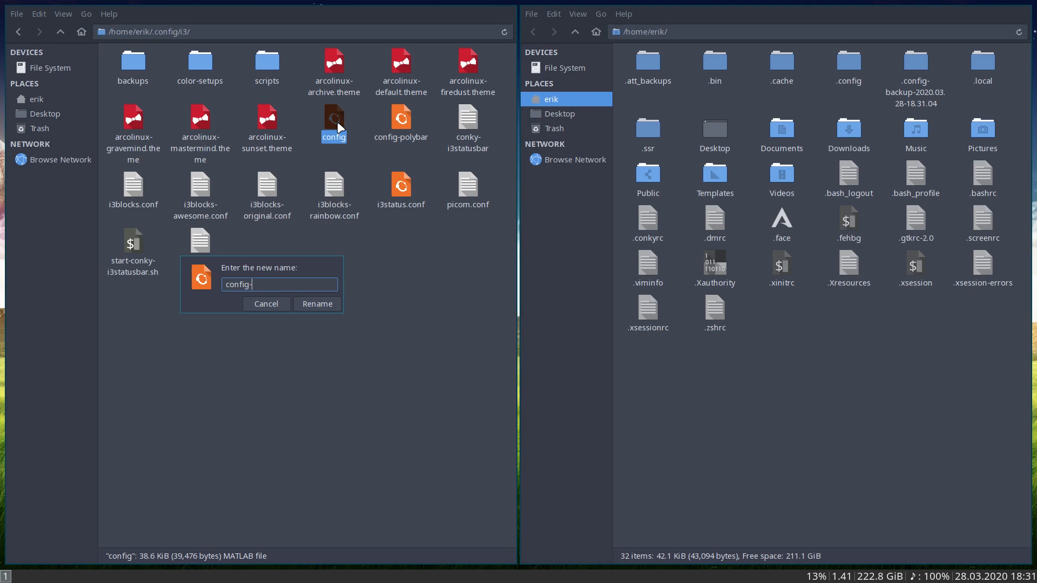
left_click(317, 303)
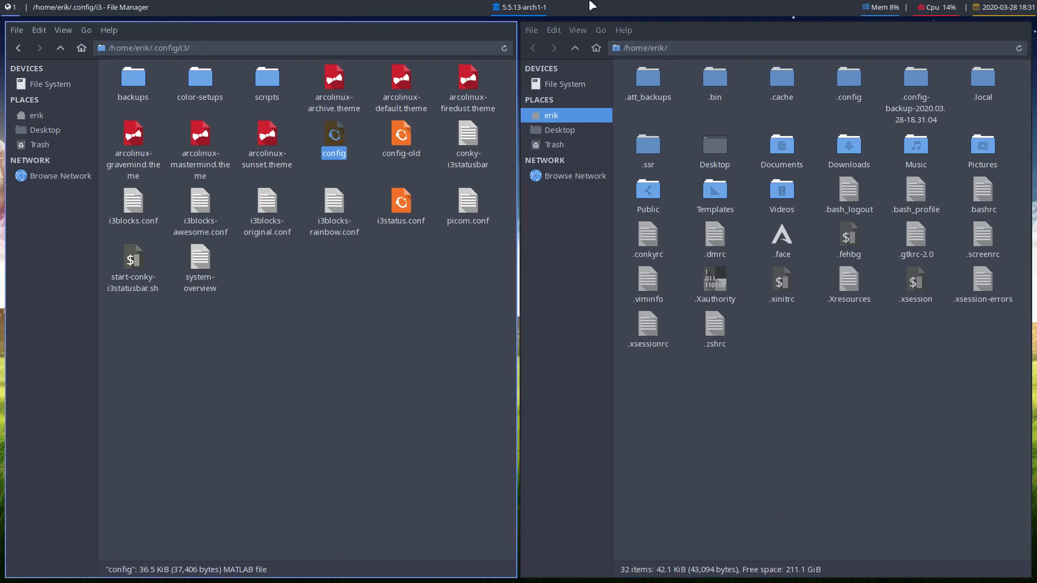
mouse_move(711, 6)
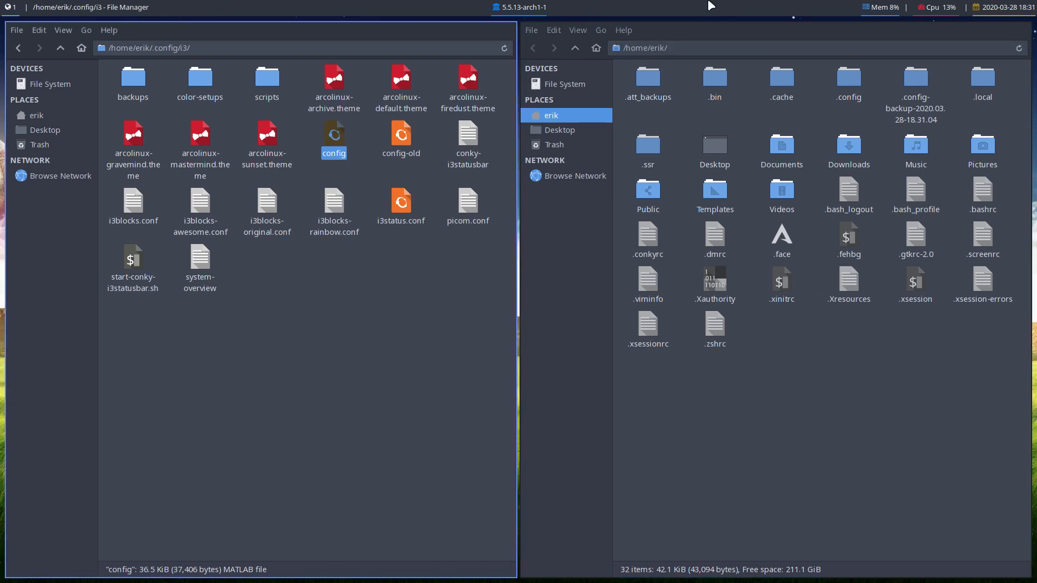
mouse_move(436, 139)
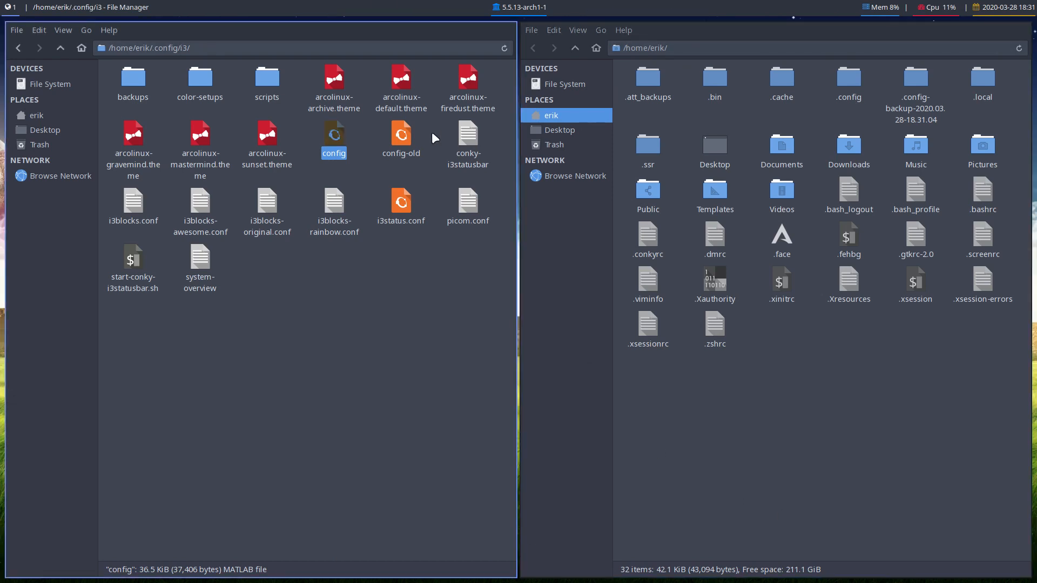
right_click(334, 134)
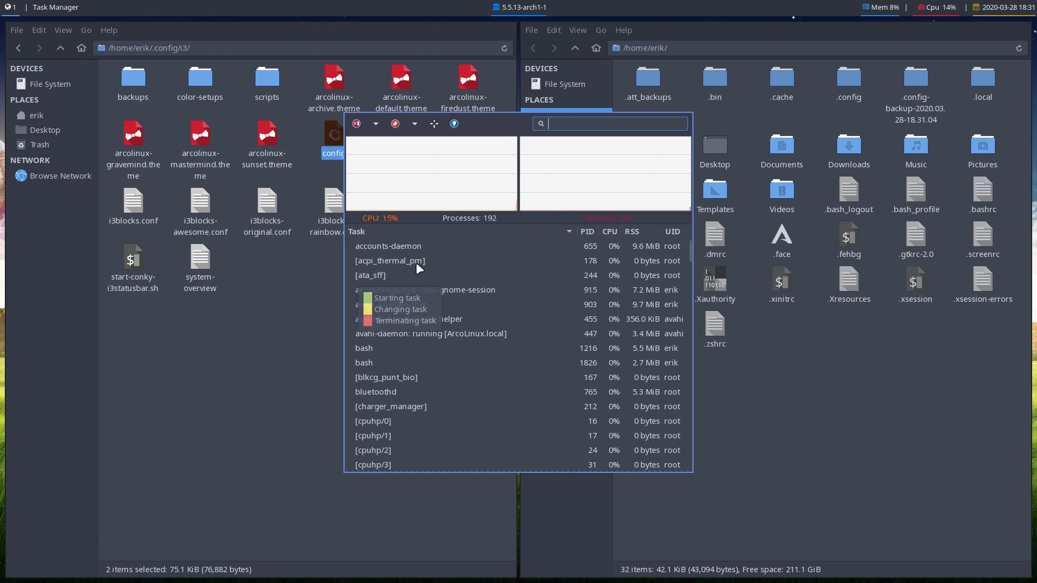
type("meld")
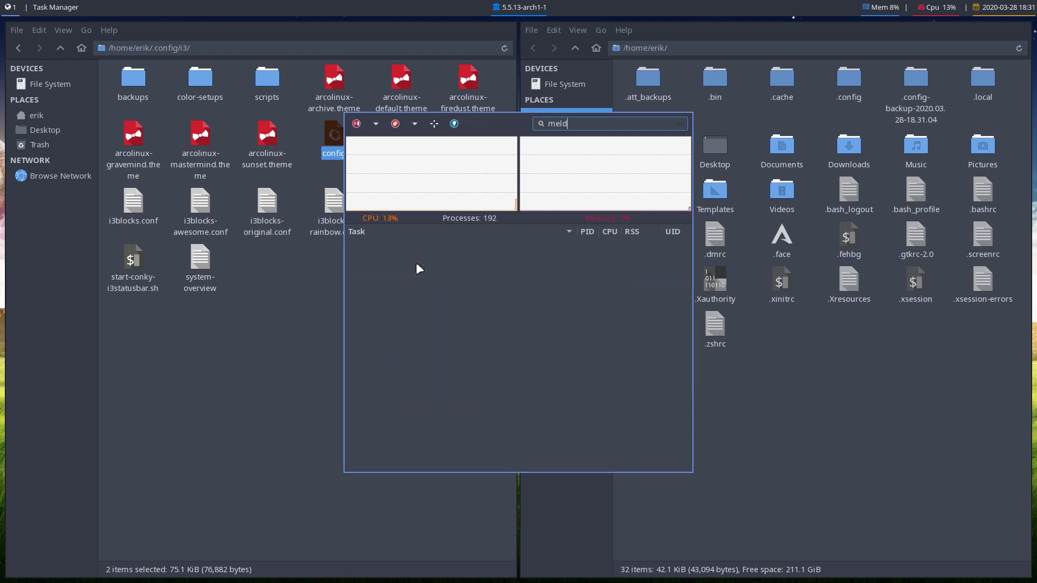
mouse_move(481, 419)
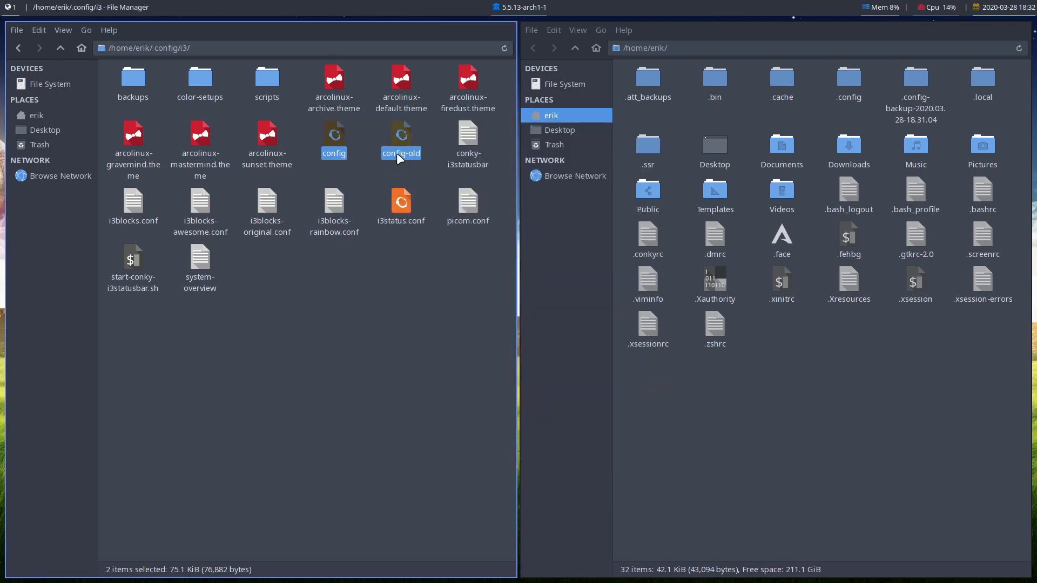
mouse_move(447, 277)
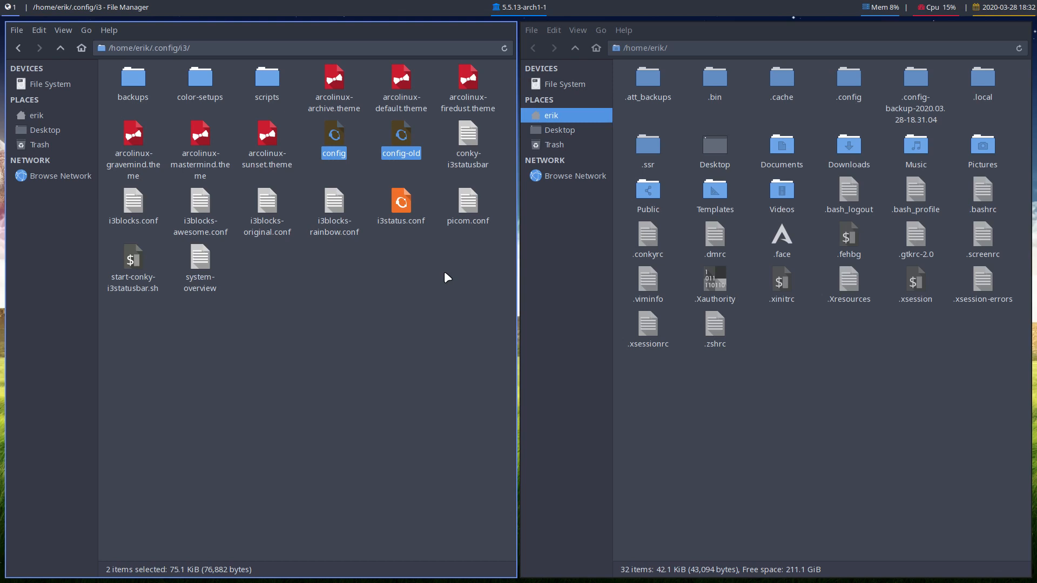
mouse_move(361, 292)
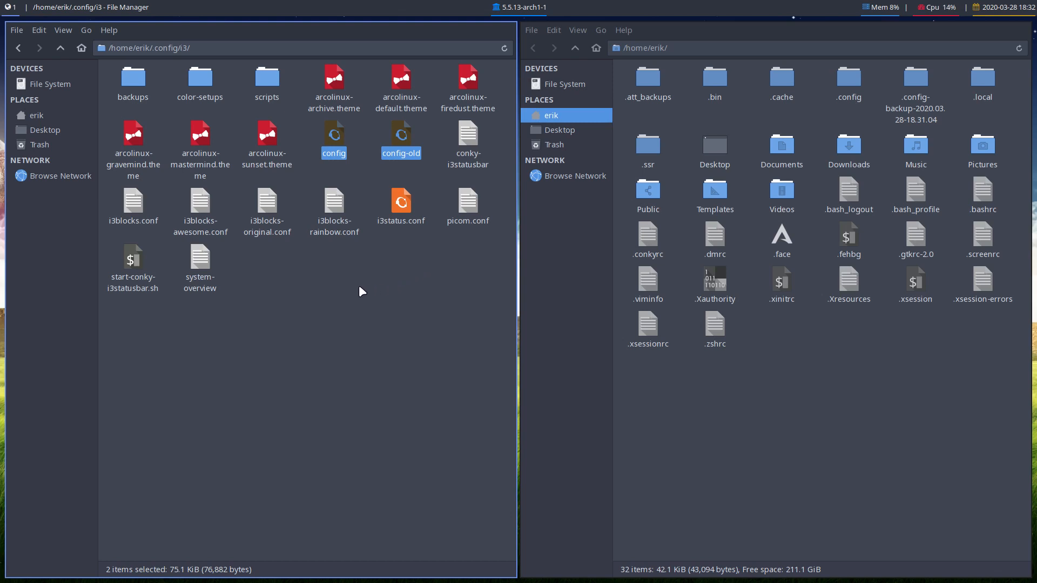
left_click(353, 289)
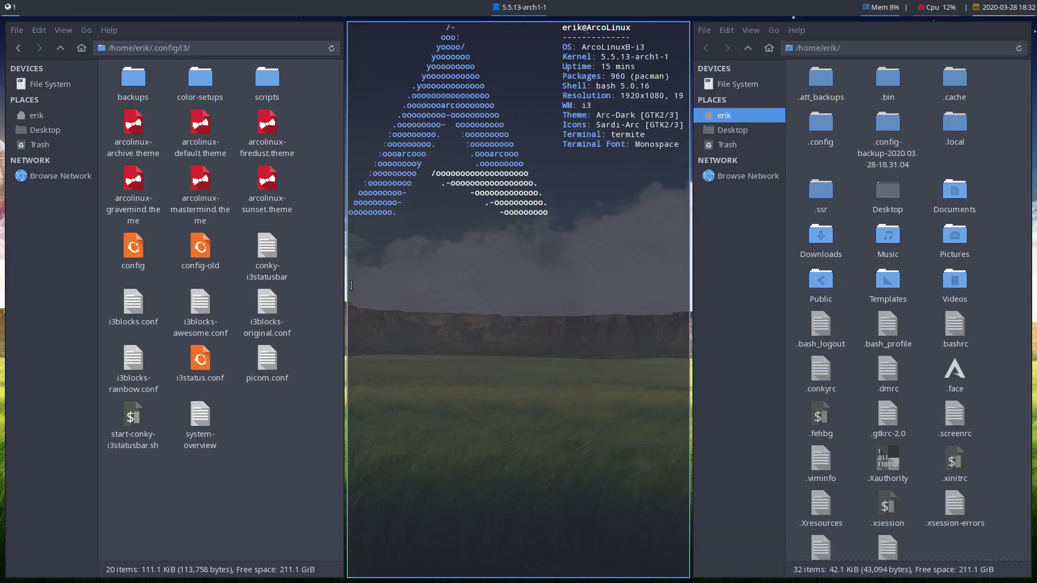
Run meld (not found), then install it with sudo pacman -S meld.
type("meld")
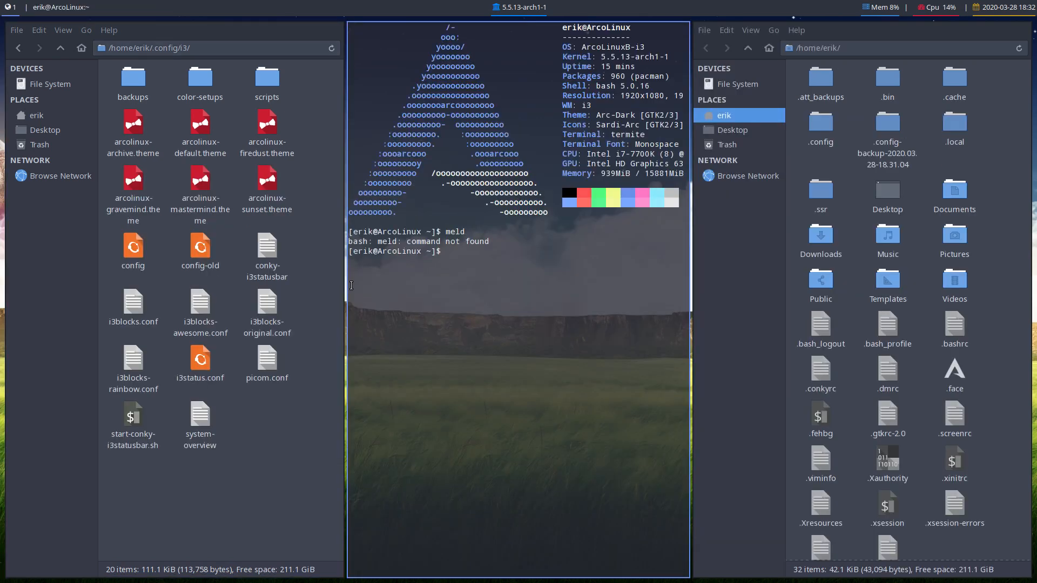
type("sudo pacman -S meld")
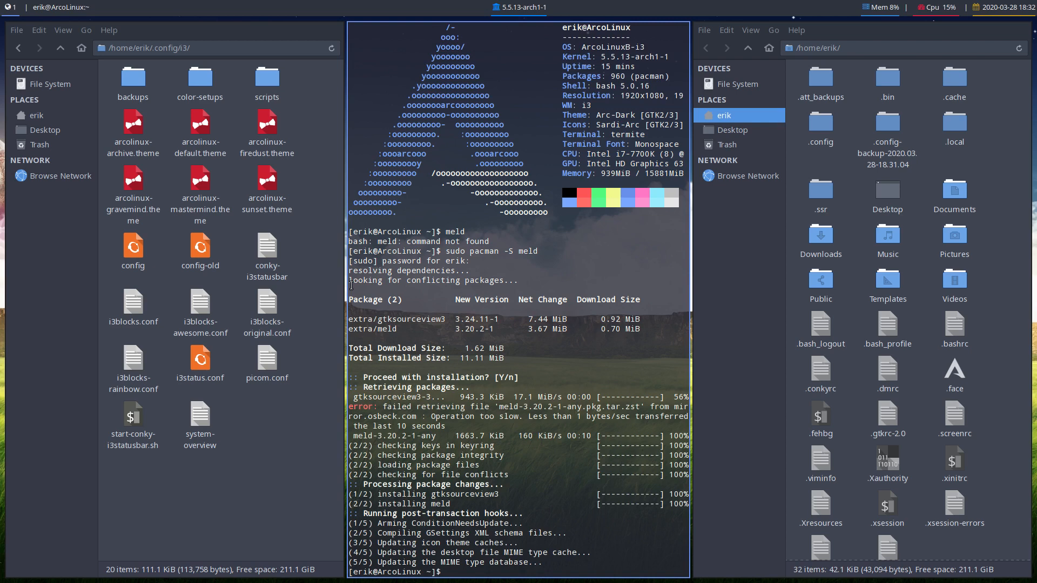
double_click(383, 417)
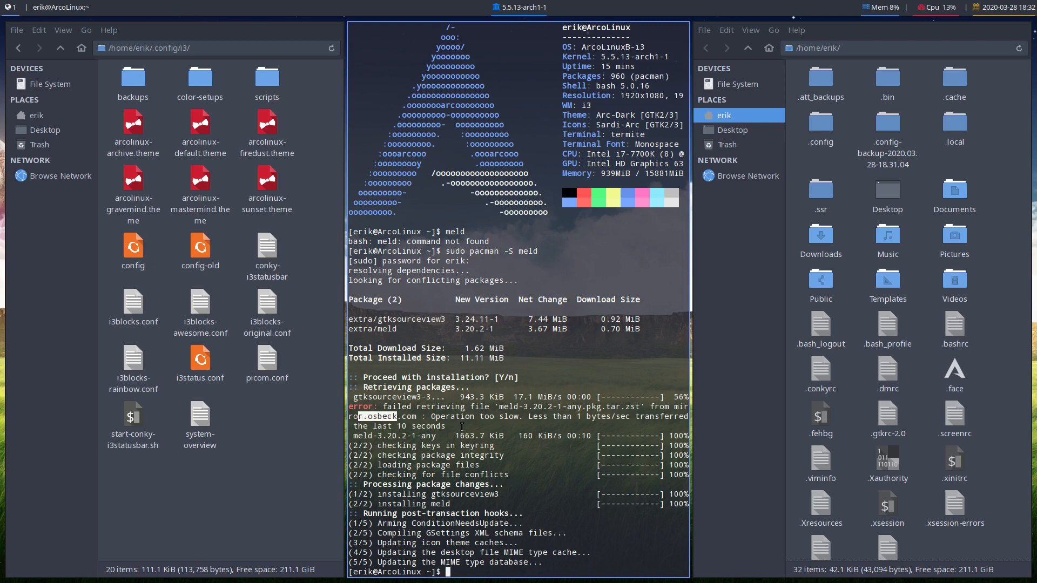
mouse_move(521, 409)
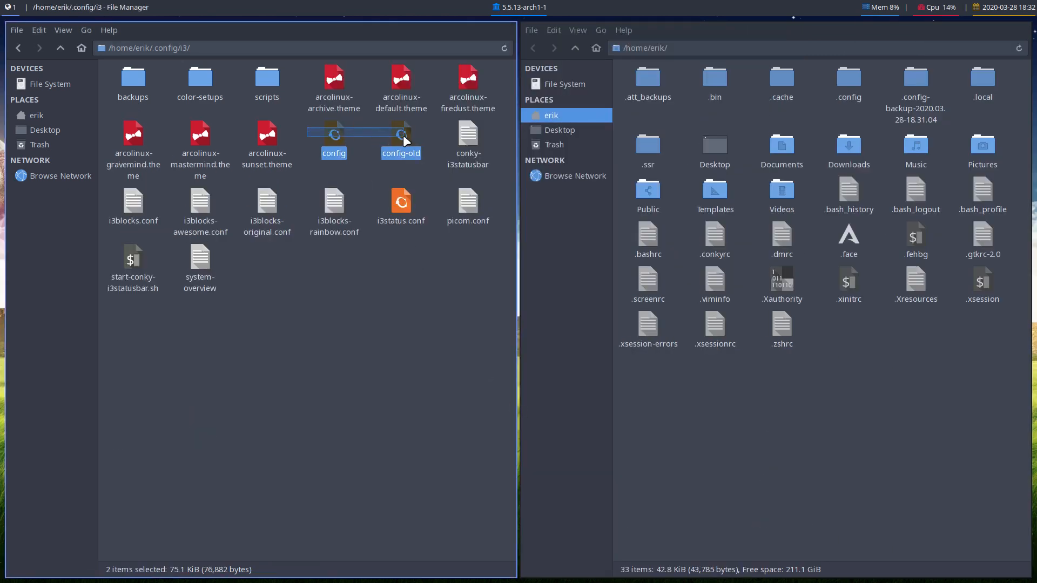
Check Configure custom actions, then send config and config-old to Compare in Meld.
right_click(401, 135)
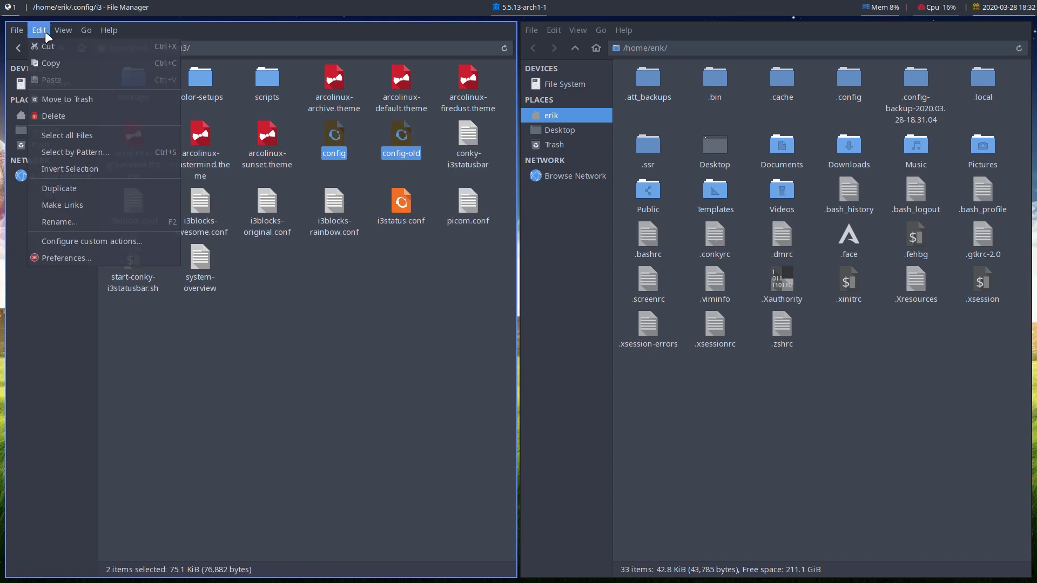
left_click(91, 242)
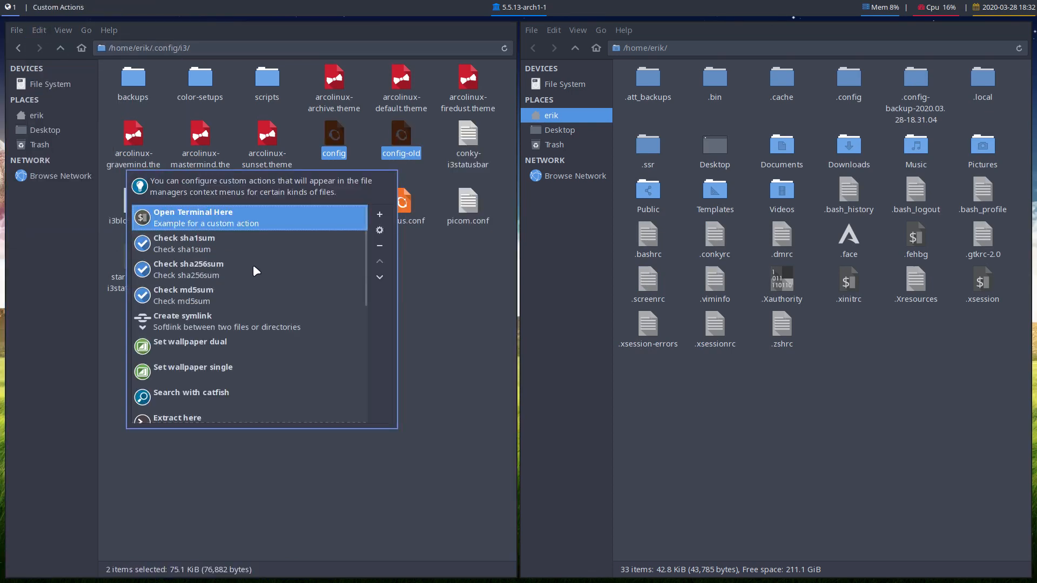
scroll("down", 3)
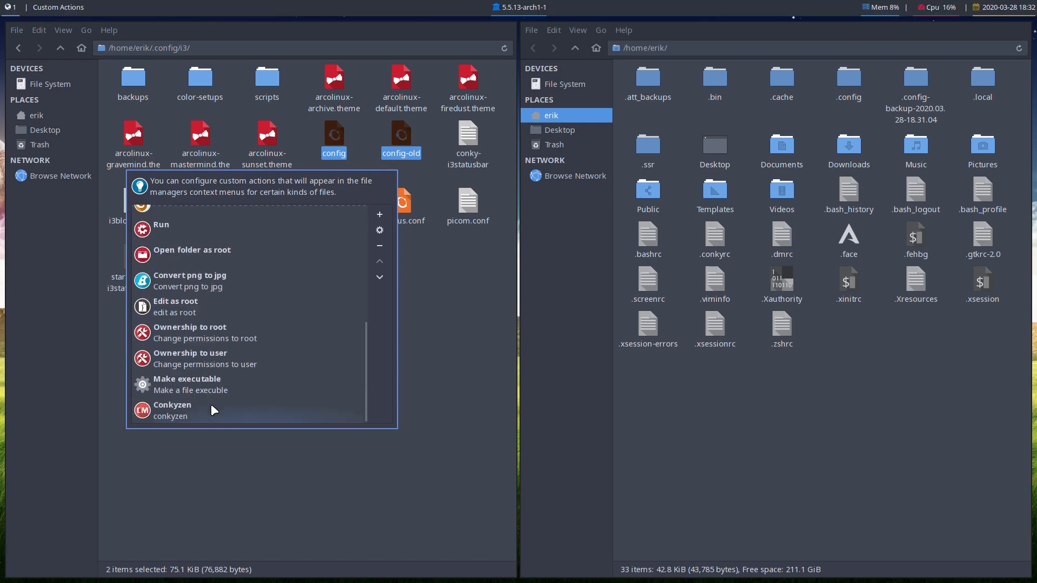
mouse_move(350, 380)
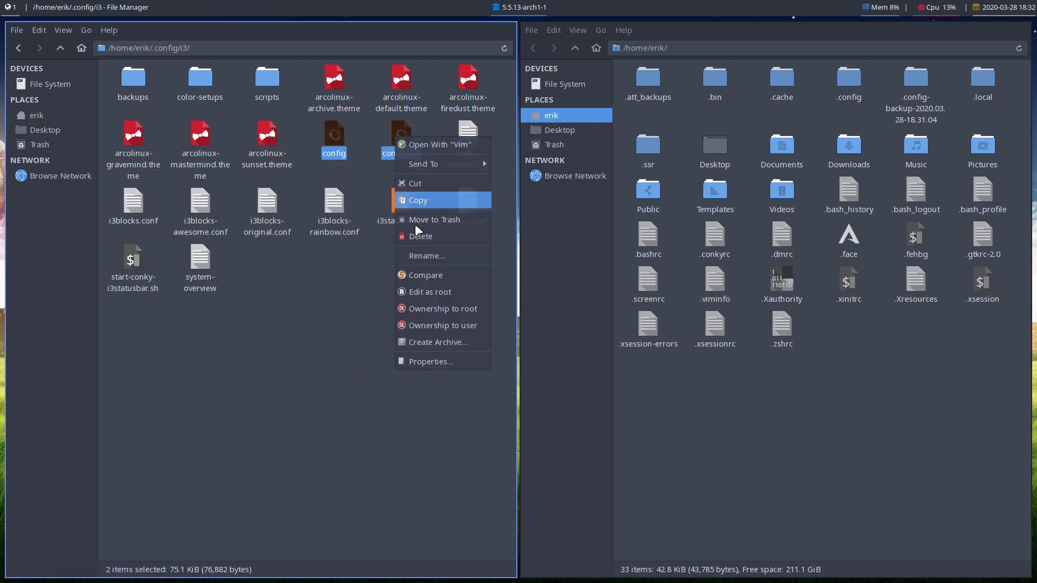
left_click(426, 276)
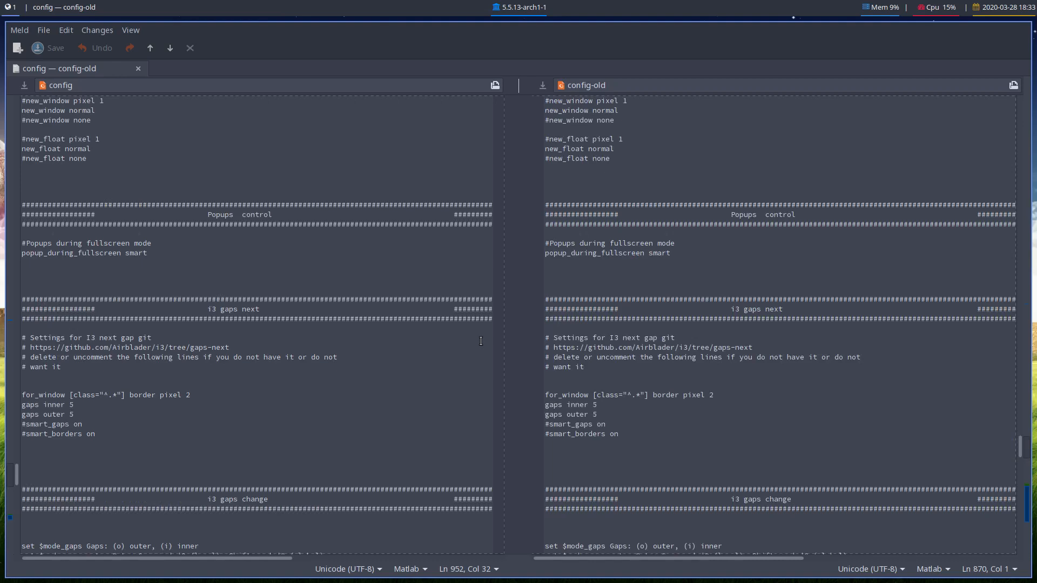
Scroll through the Meld comparison reviewing the bar block and window colour differences.
scroll("down", 3)
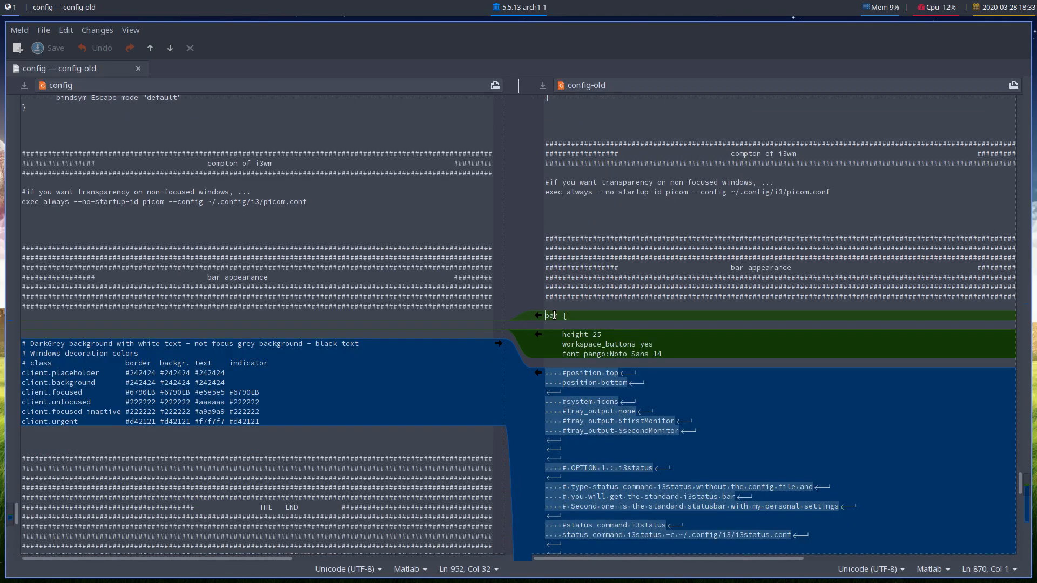
mouse_move(570, 486)
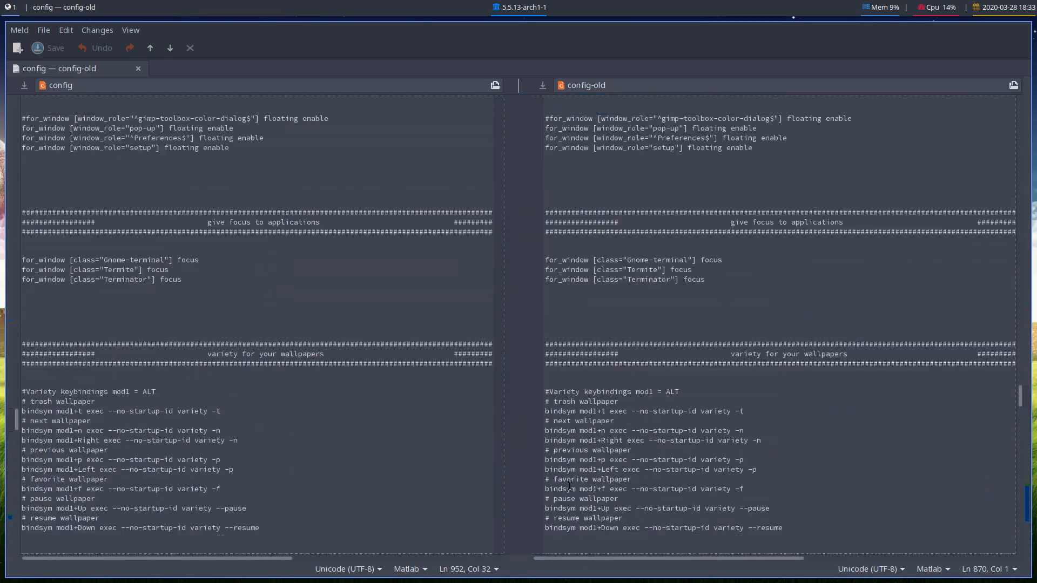
scroll("down", 3)
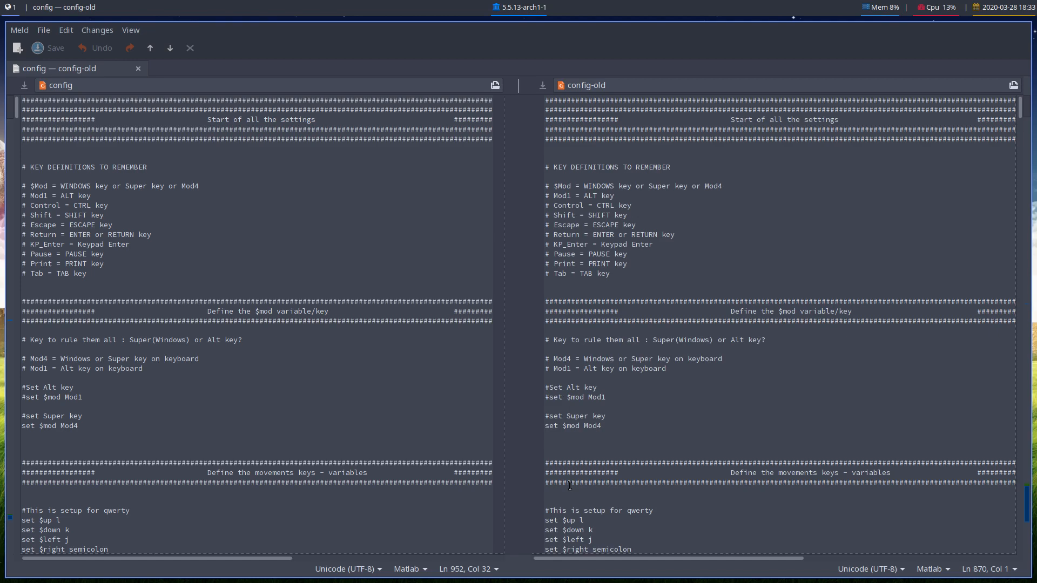
scroll("down", 3)
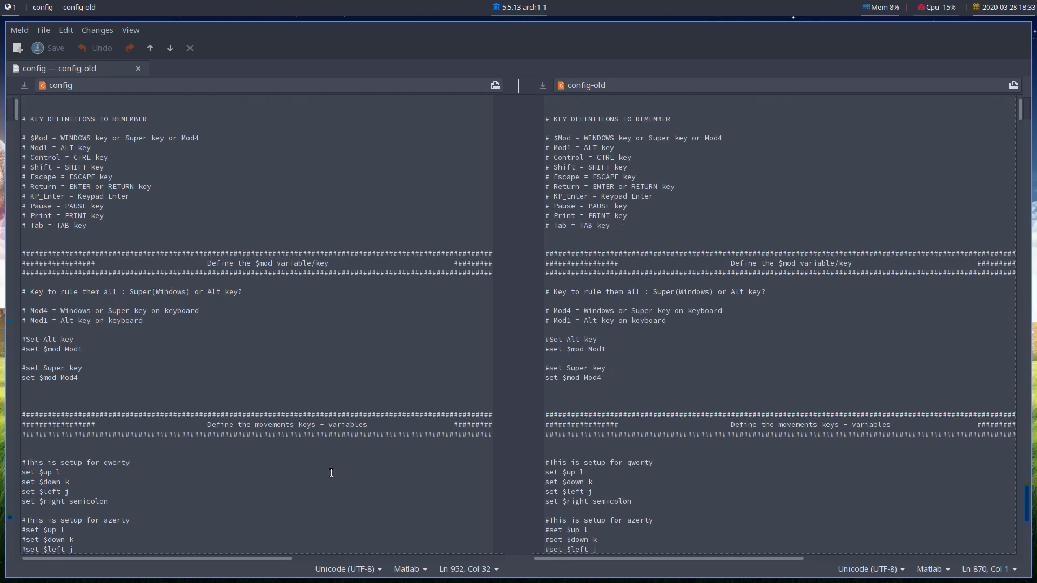
scroll("down", 3)
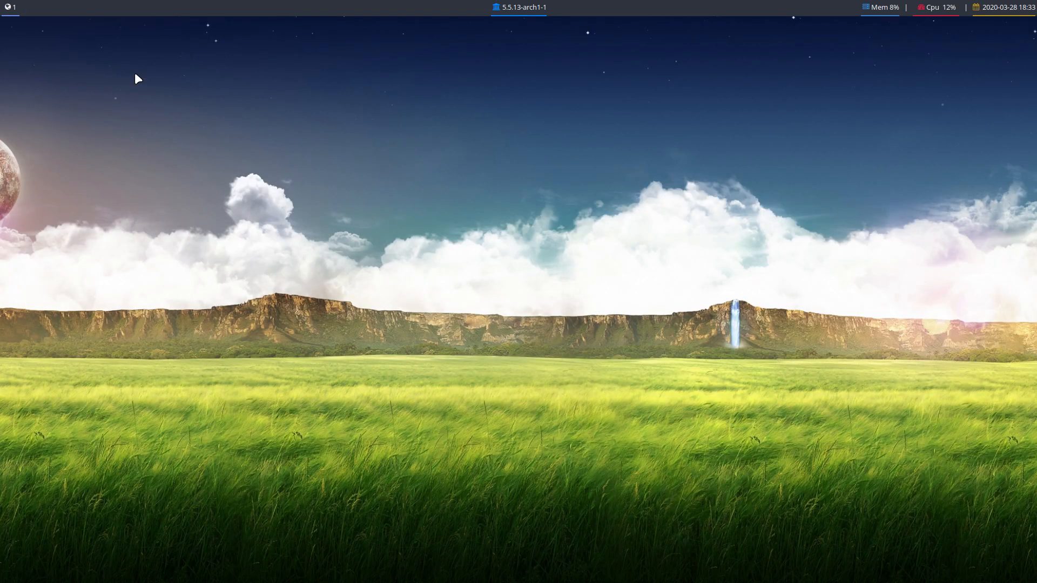
mouse_move(531, 288)
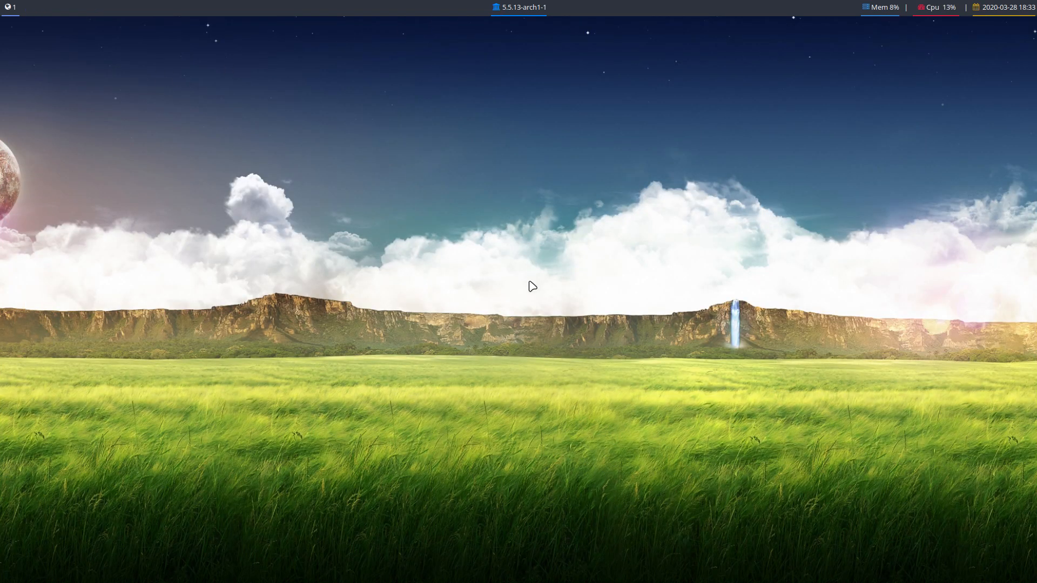